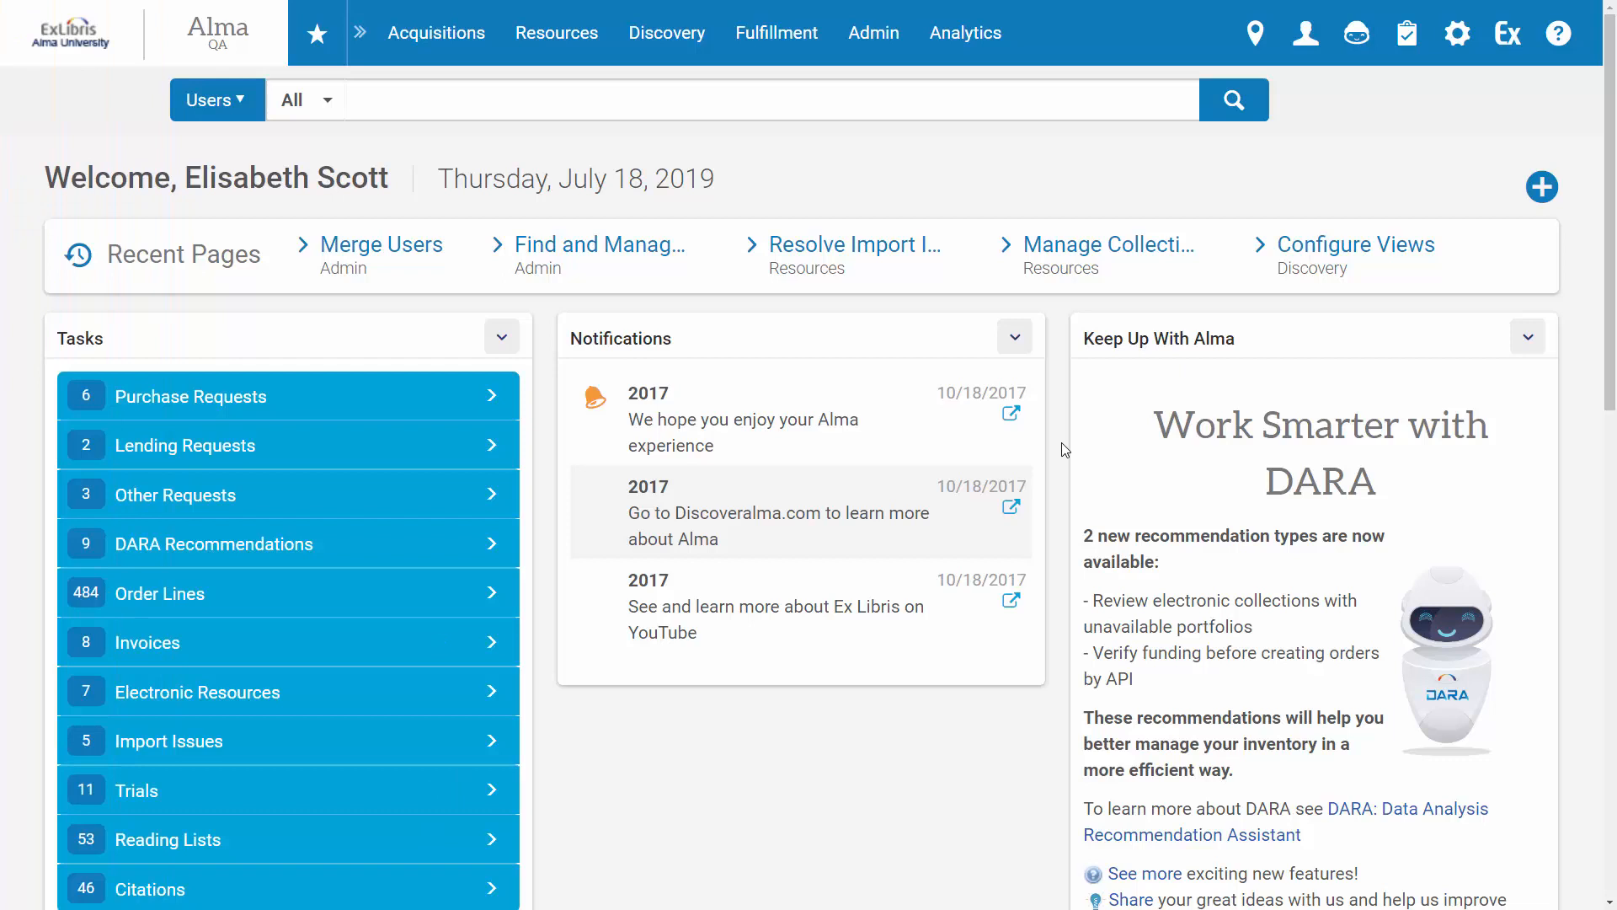
Step: Return to the Merge Users page and start a new merge job
click(872, 32)
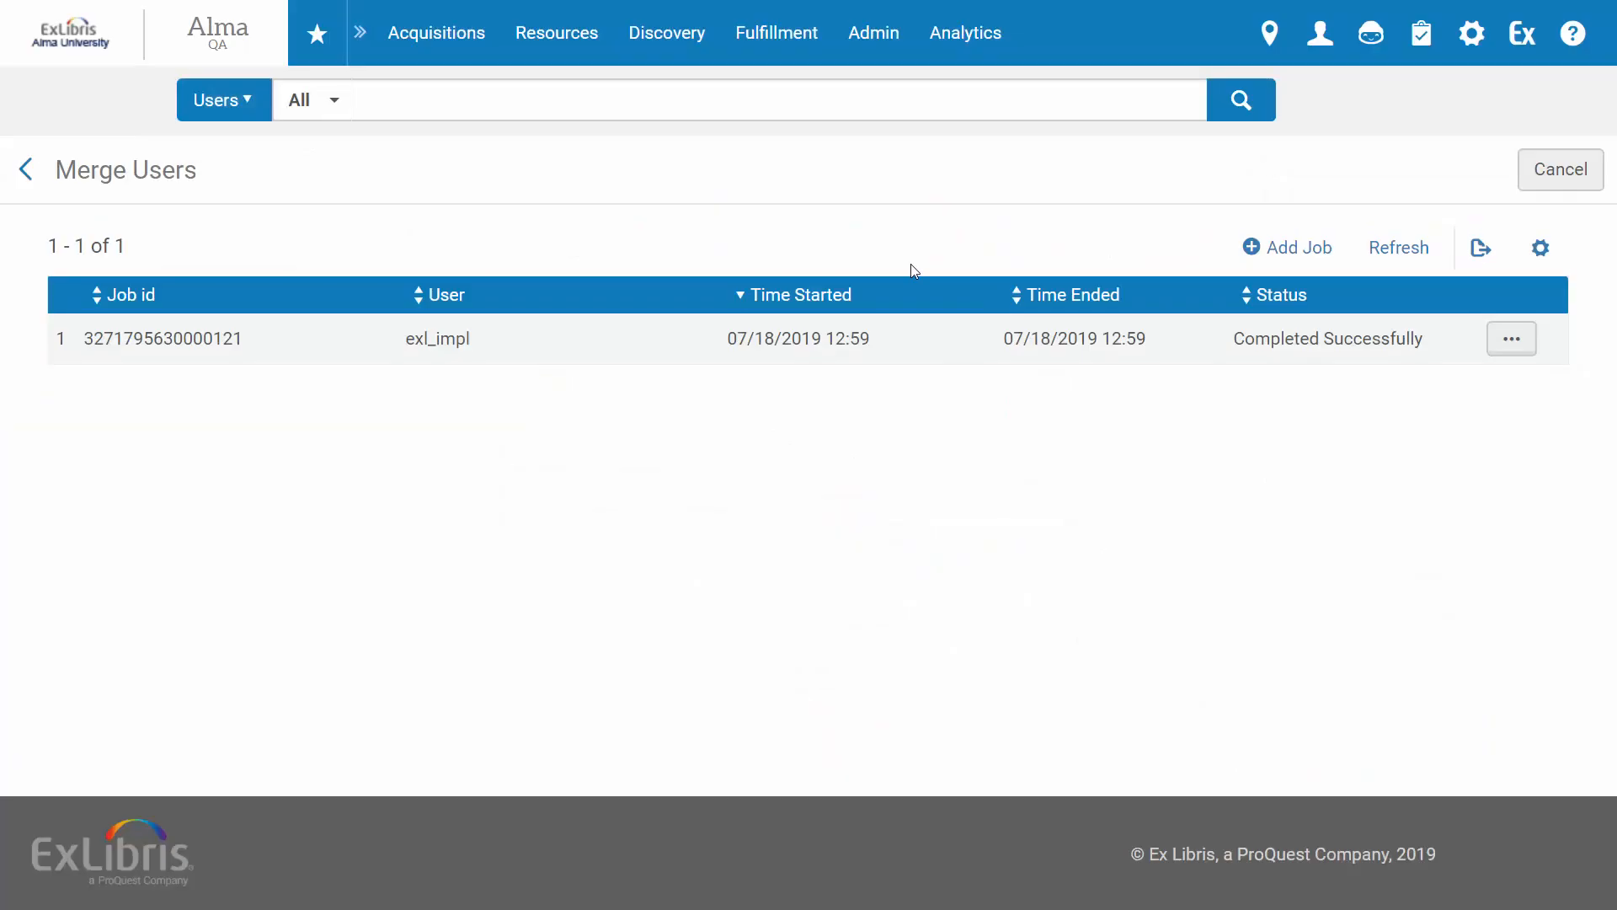
click(1297, 245)
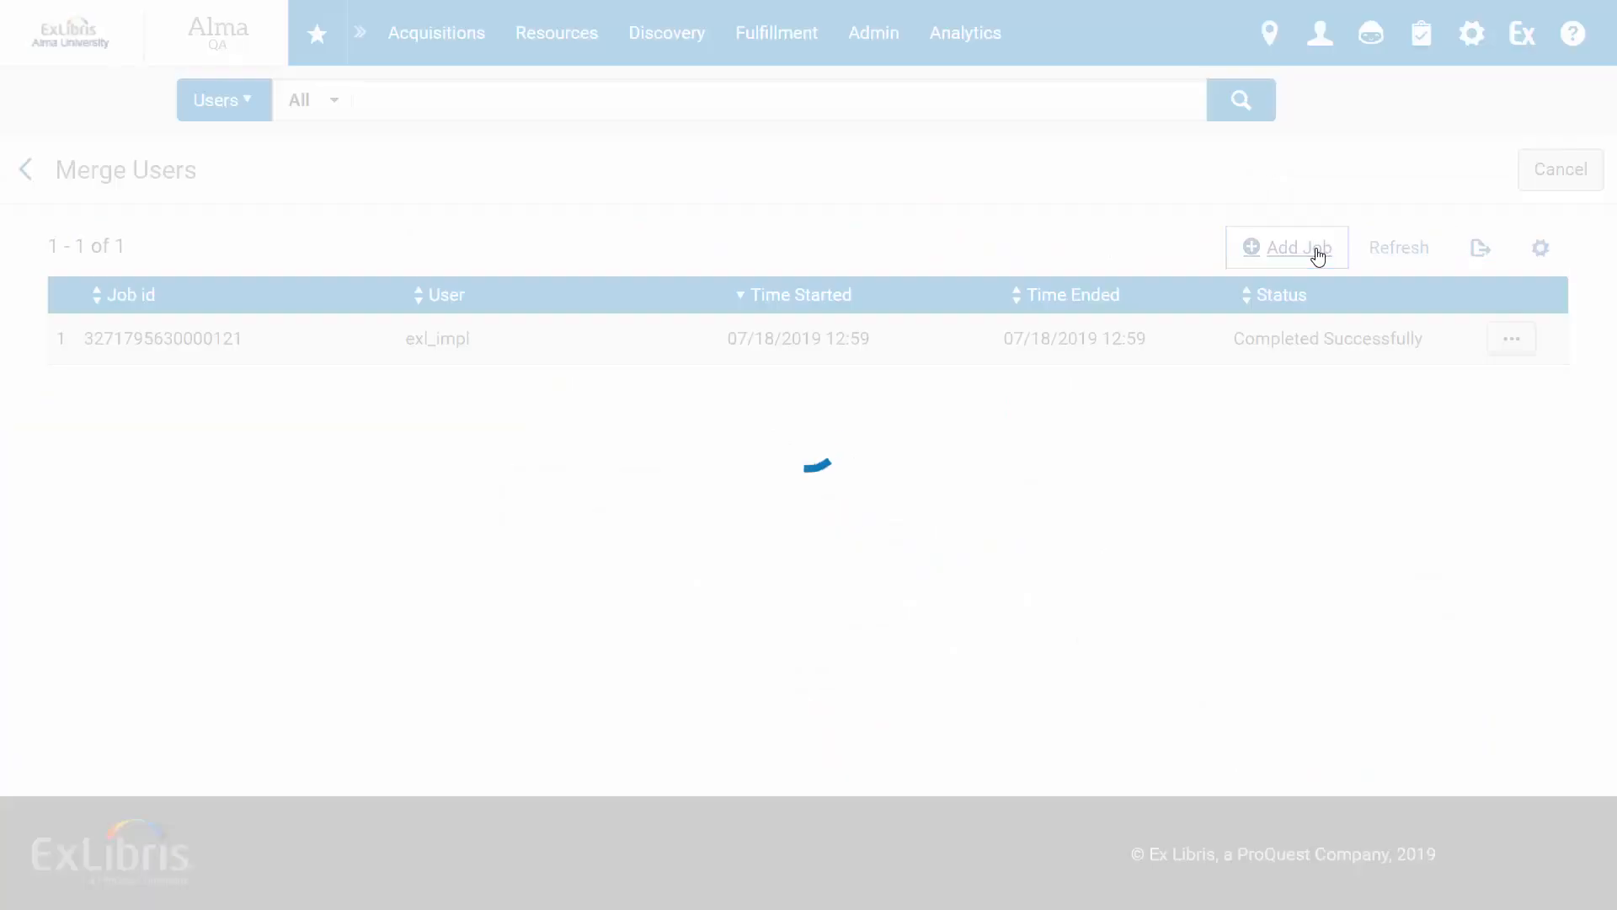
click(1287, 246)
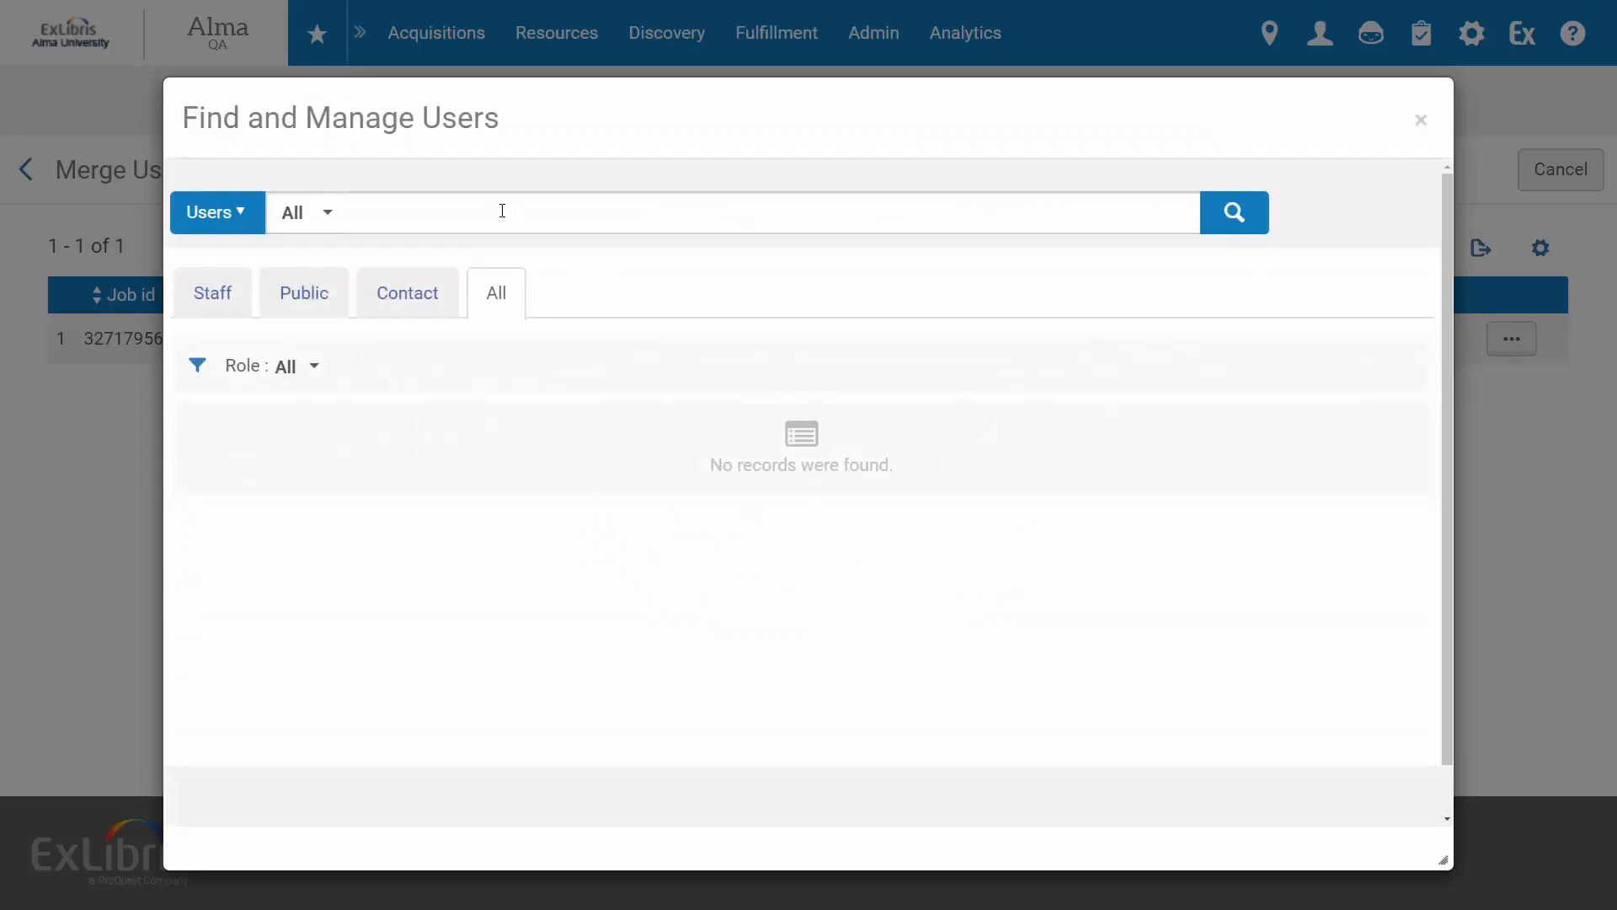
text(barbara smith)
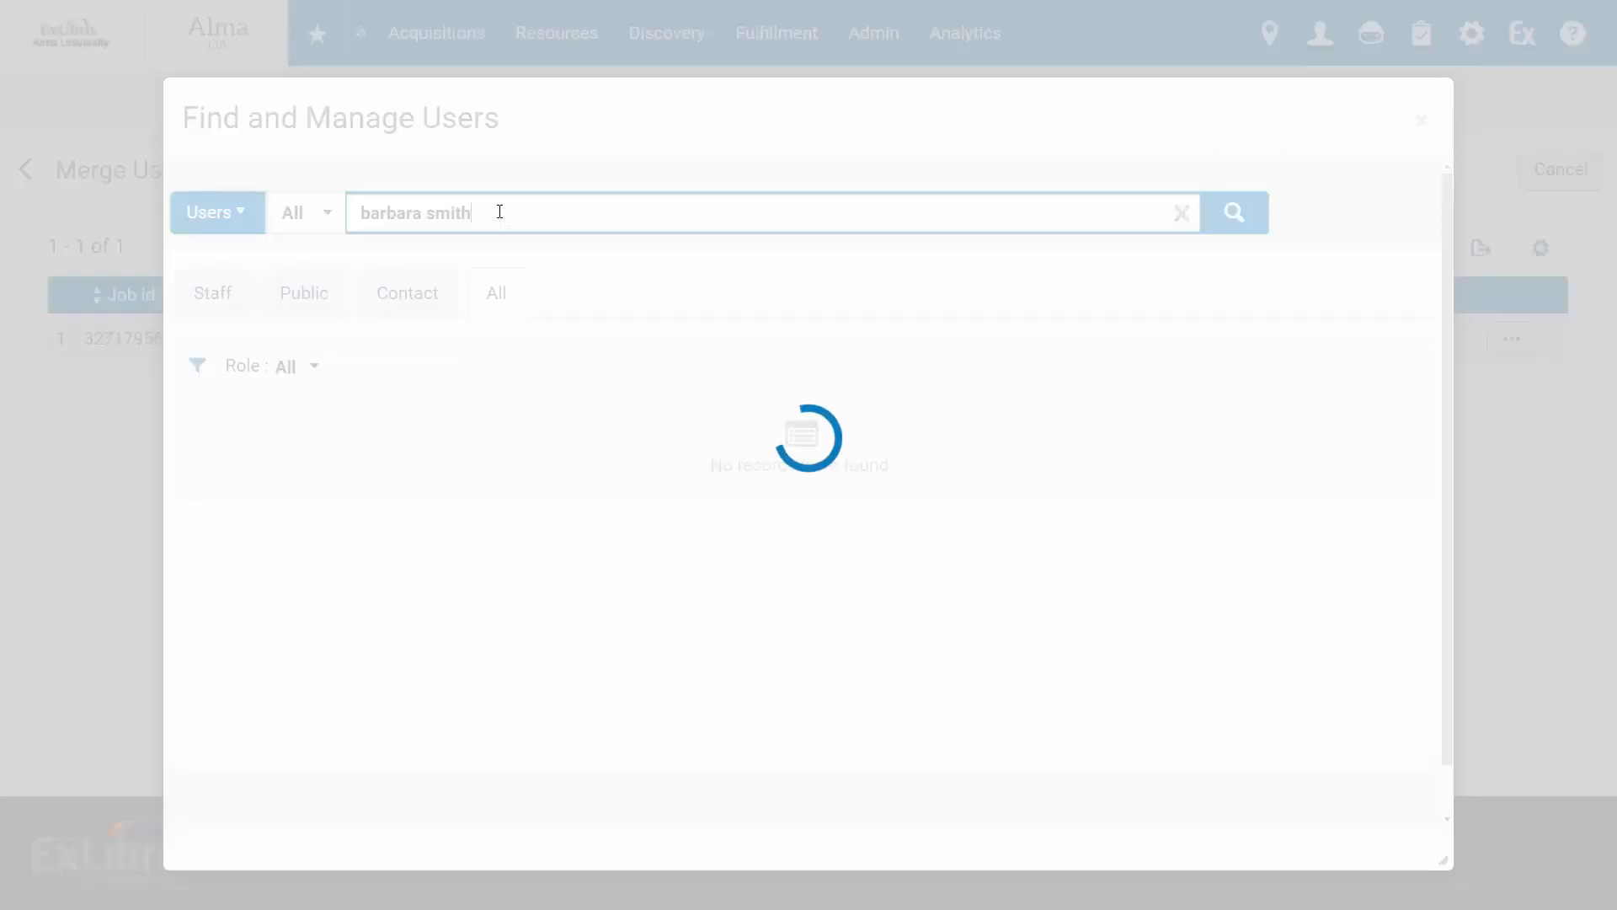
click(1233, 213)
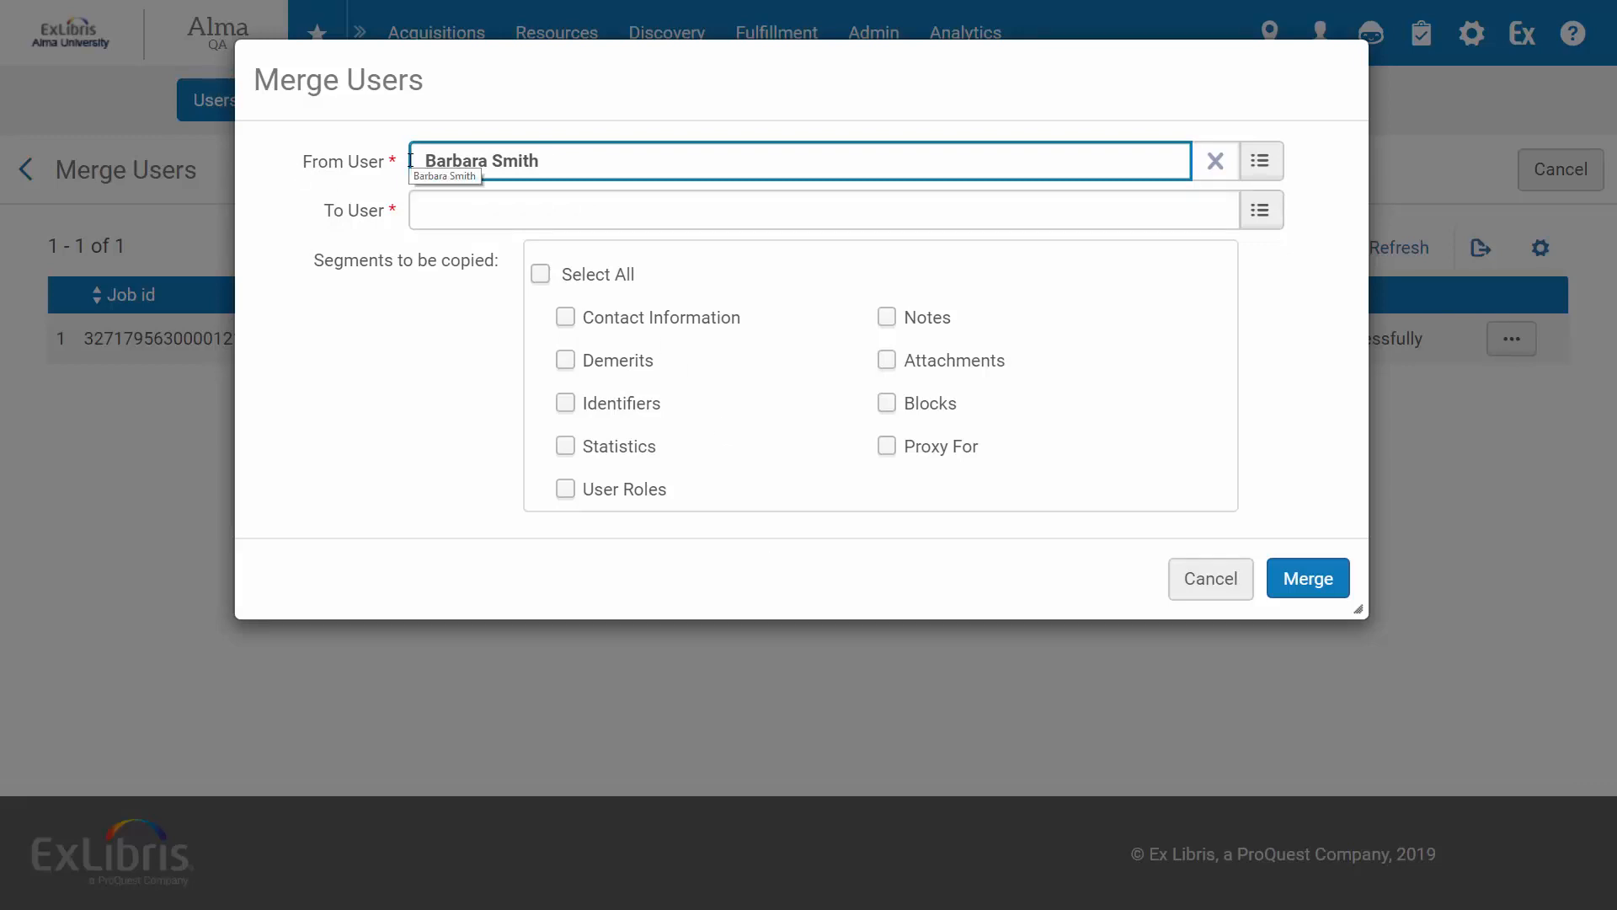
click(1260, 208)
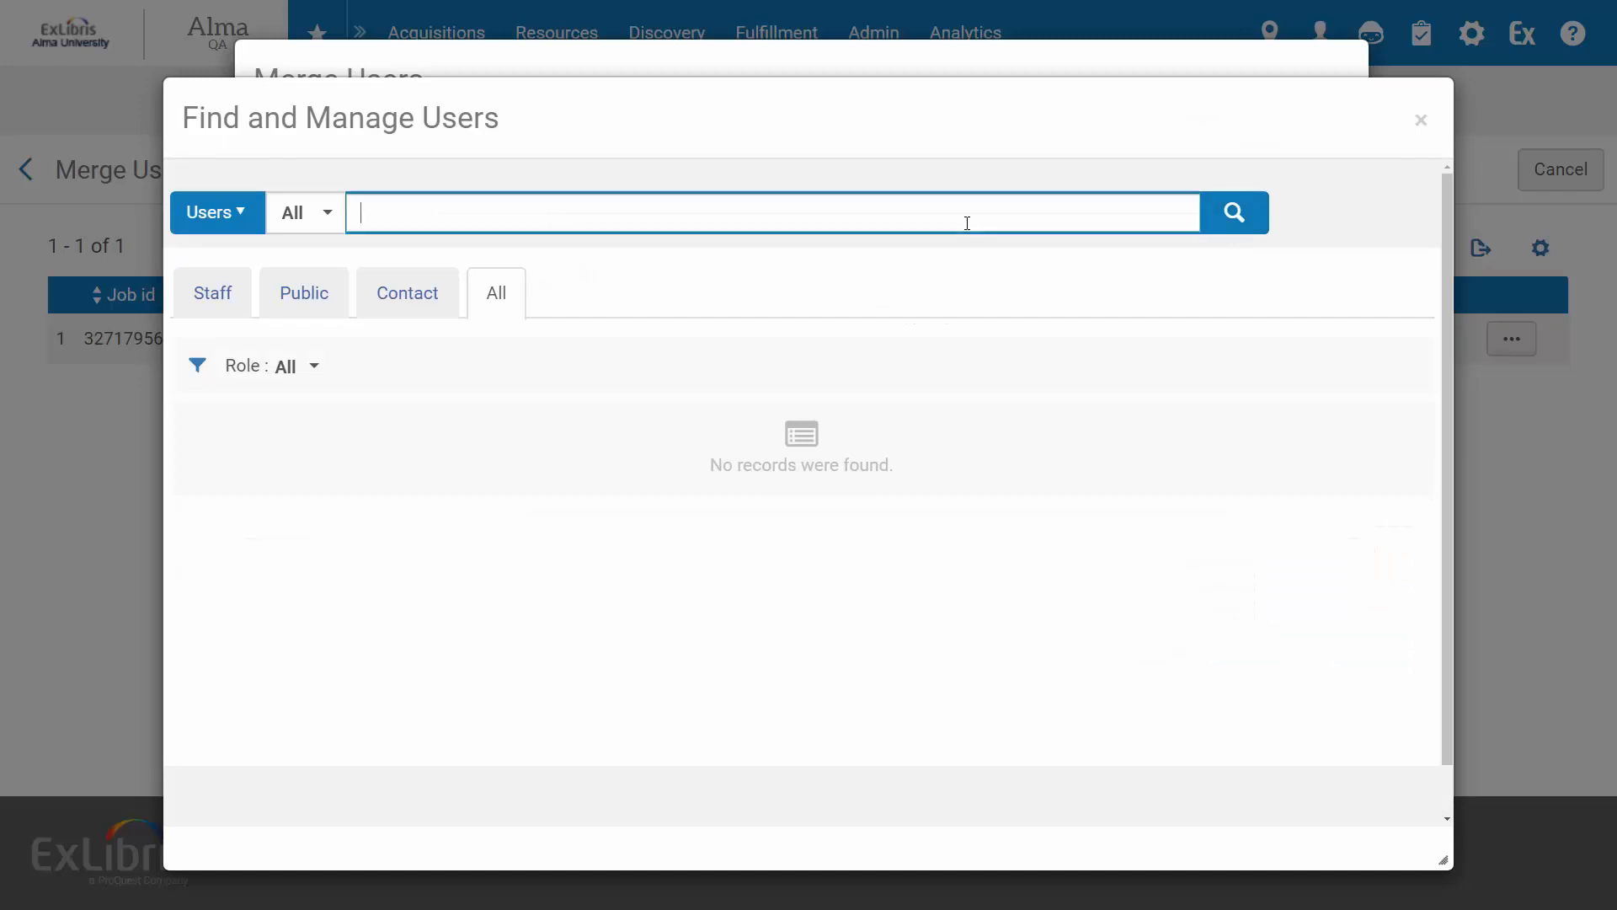
text(barbara smith)
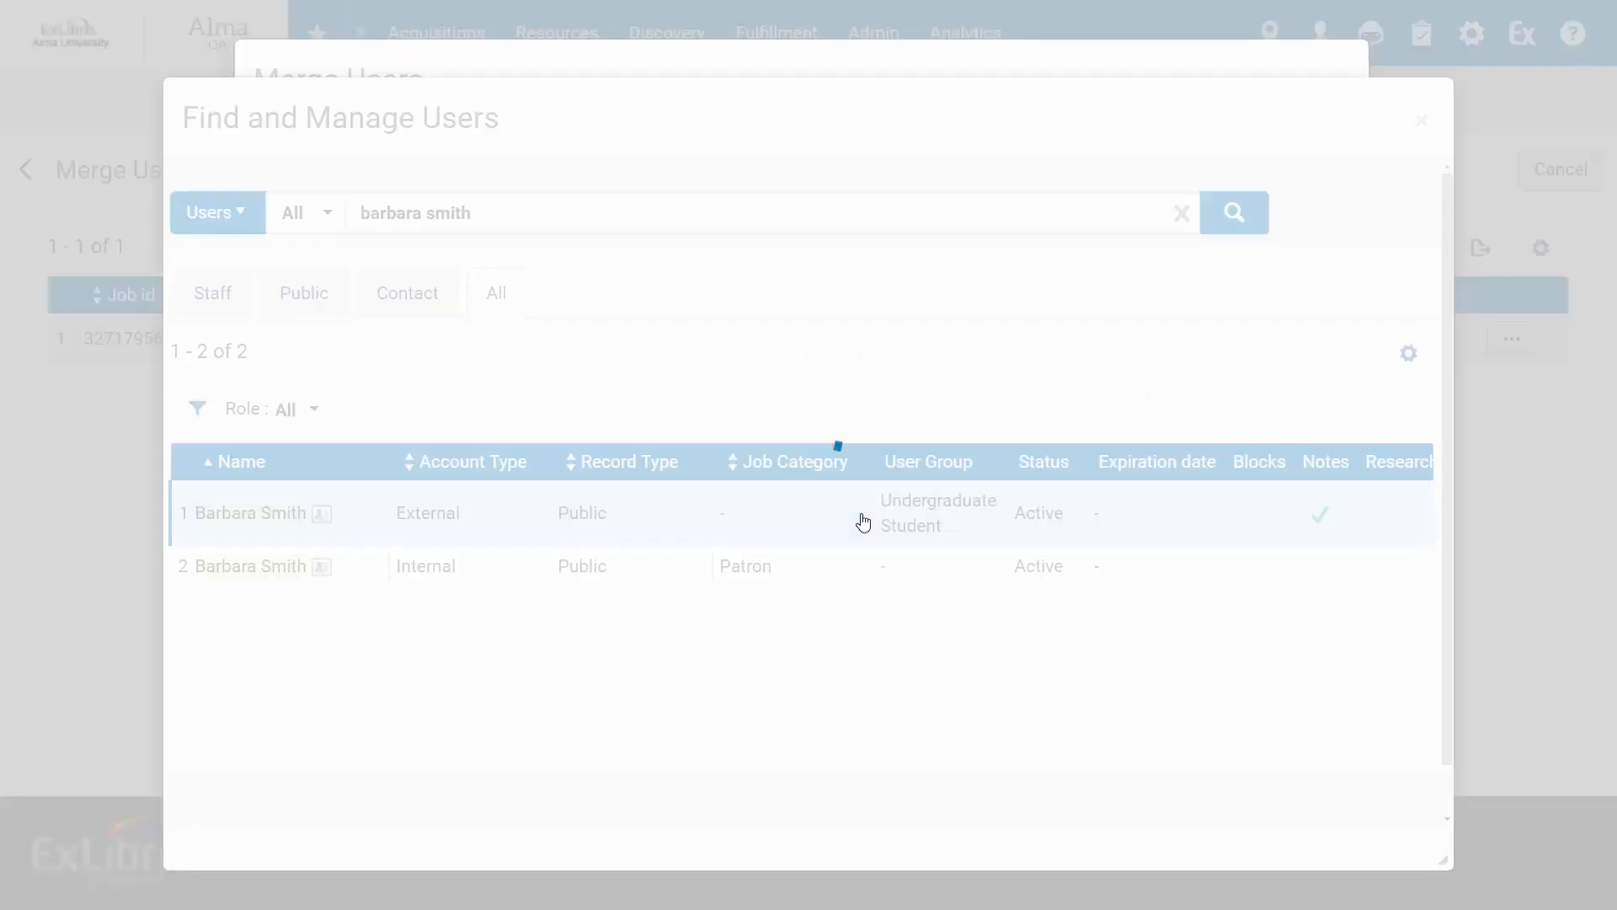
click(243, 512)
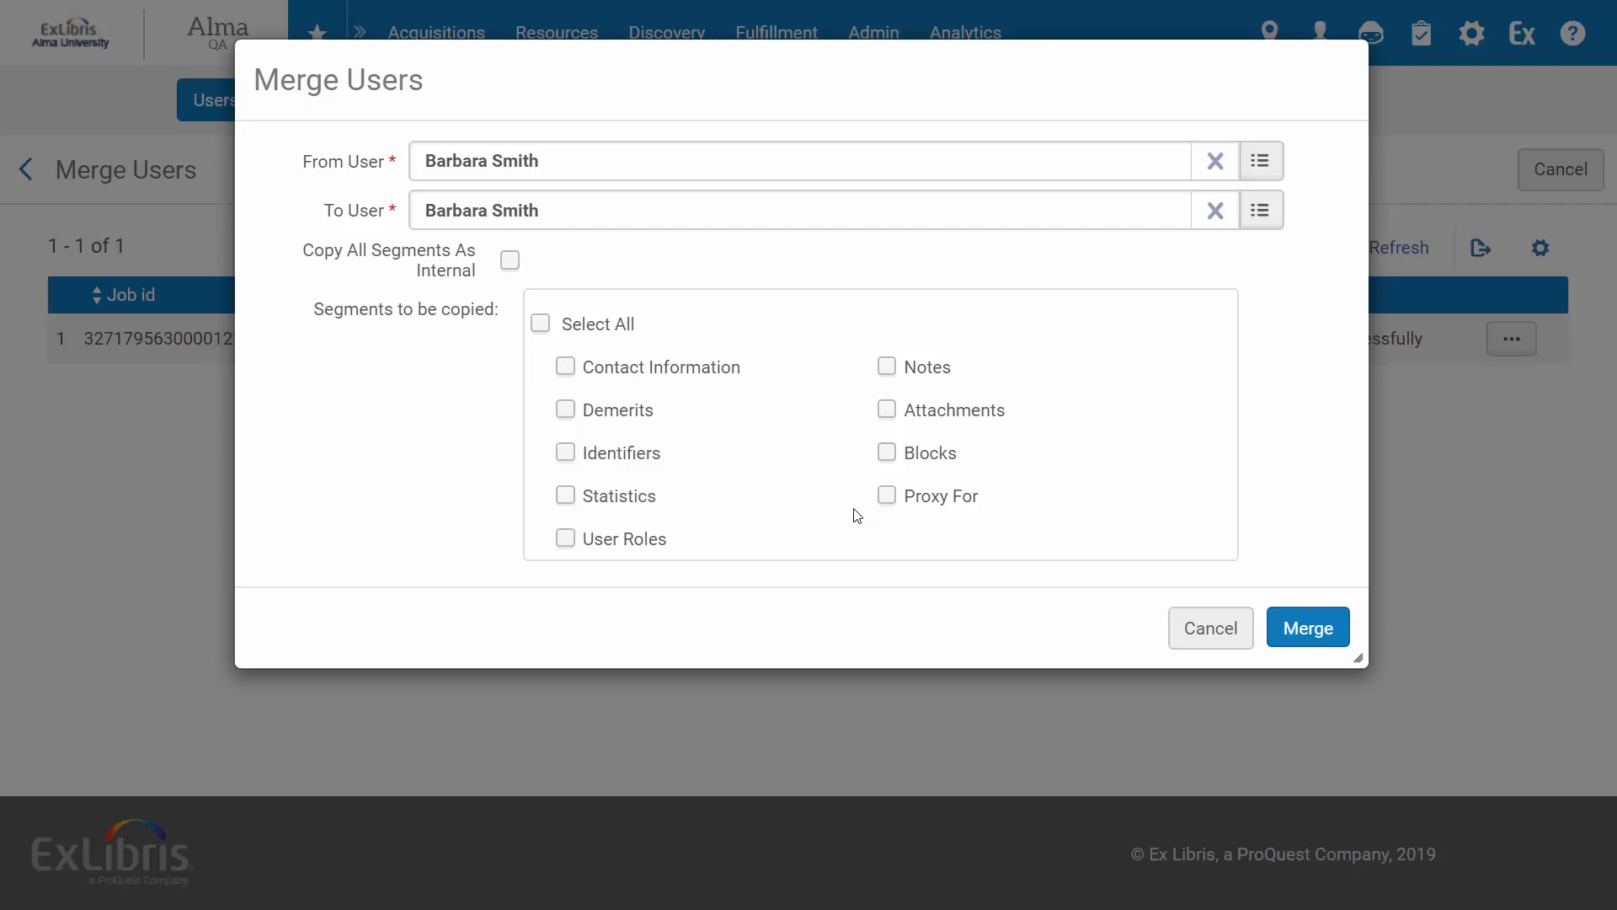
mouse_move(708, 377)
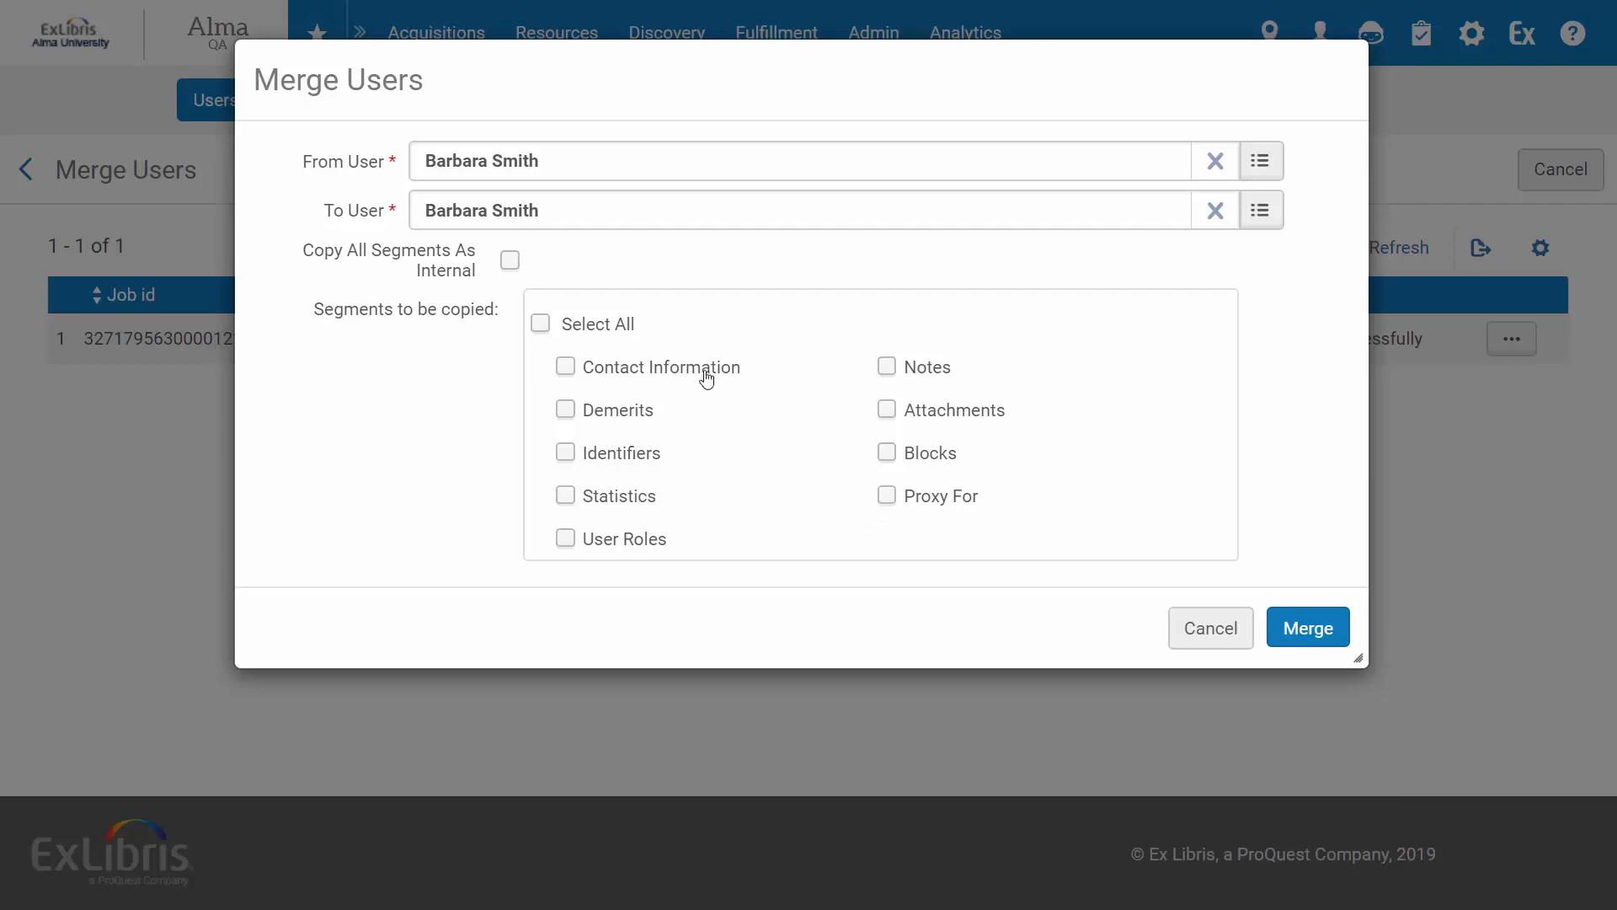
mouse_move(405, 266)
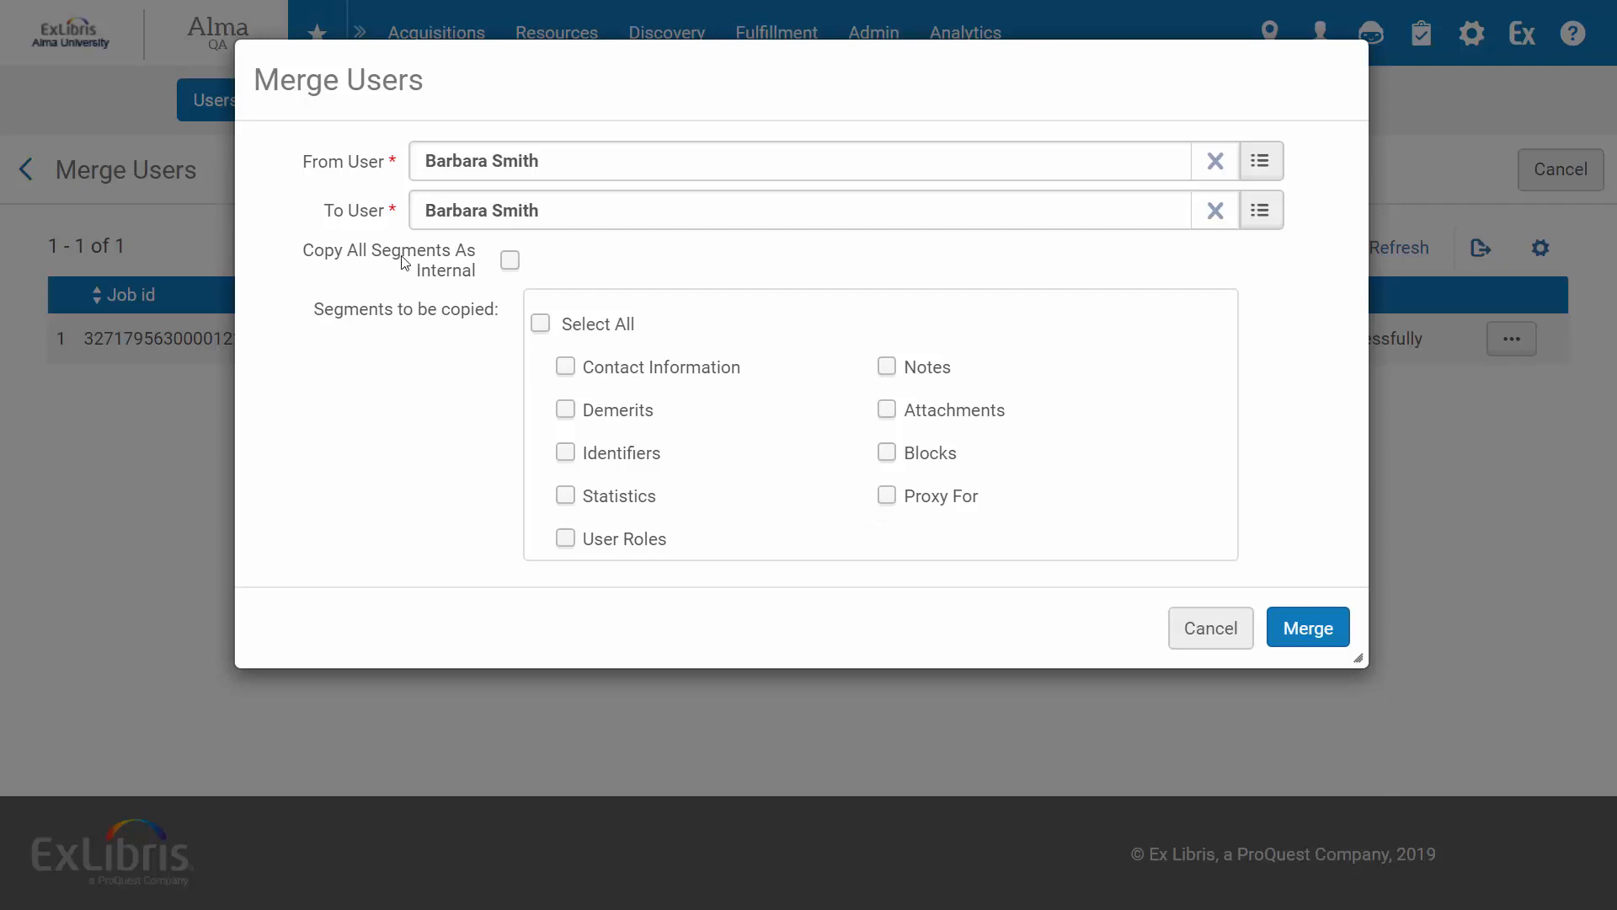
mouse_move(477, 276)
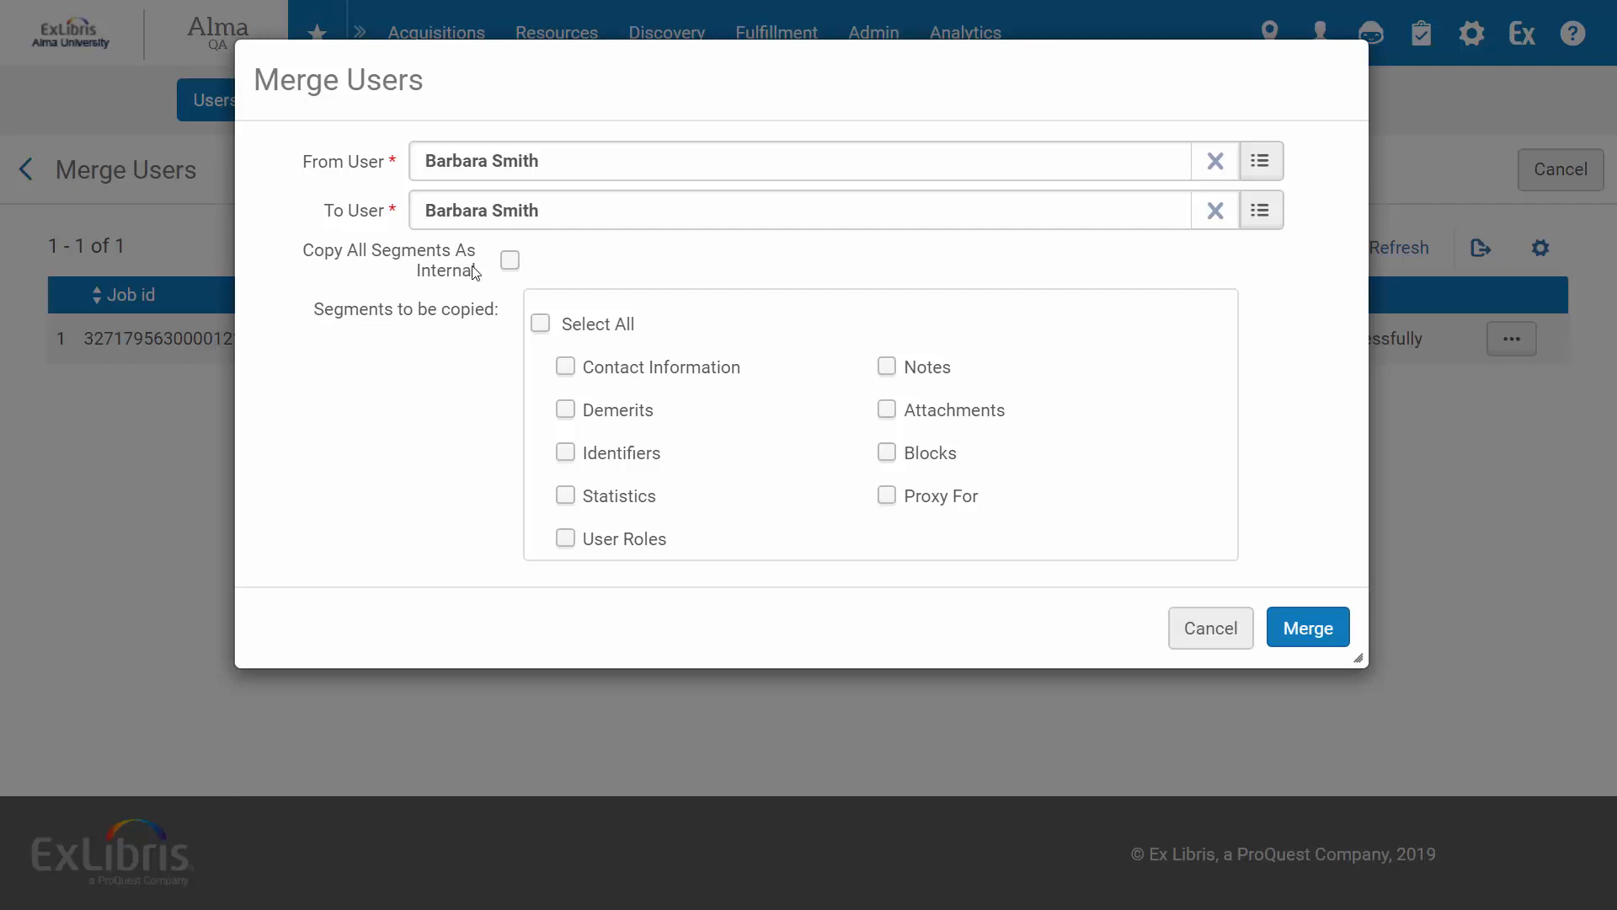
mouse_move(320, 333)
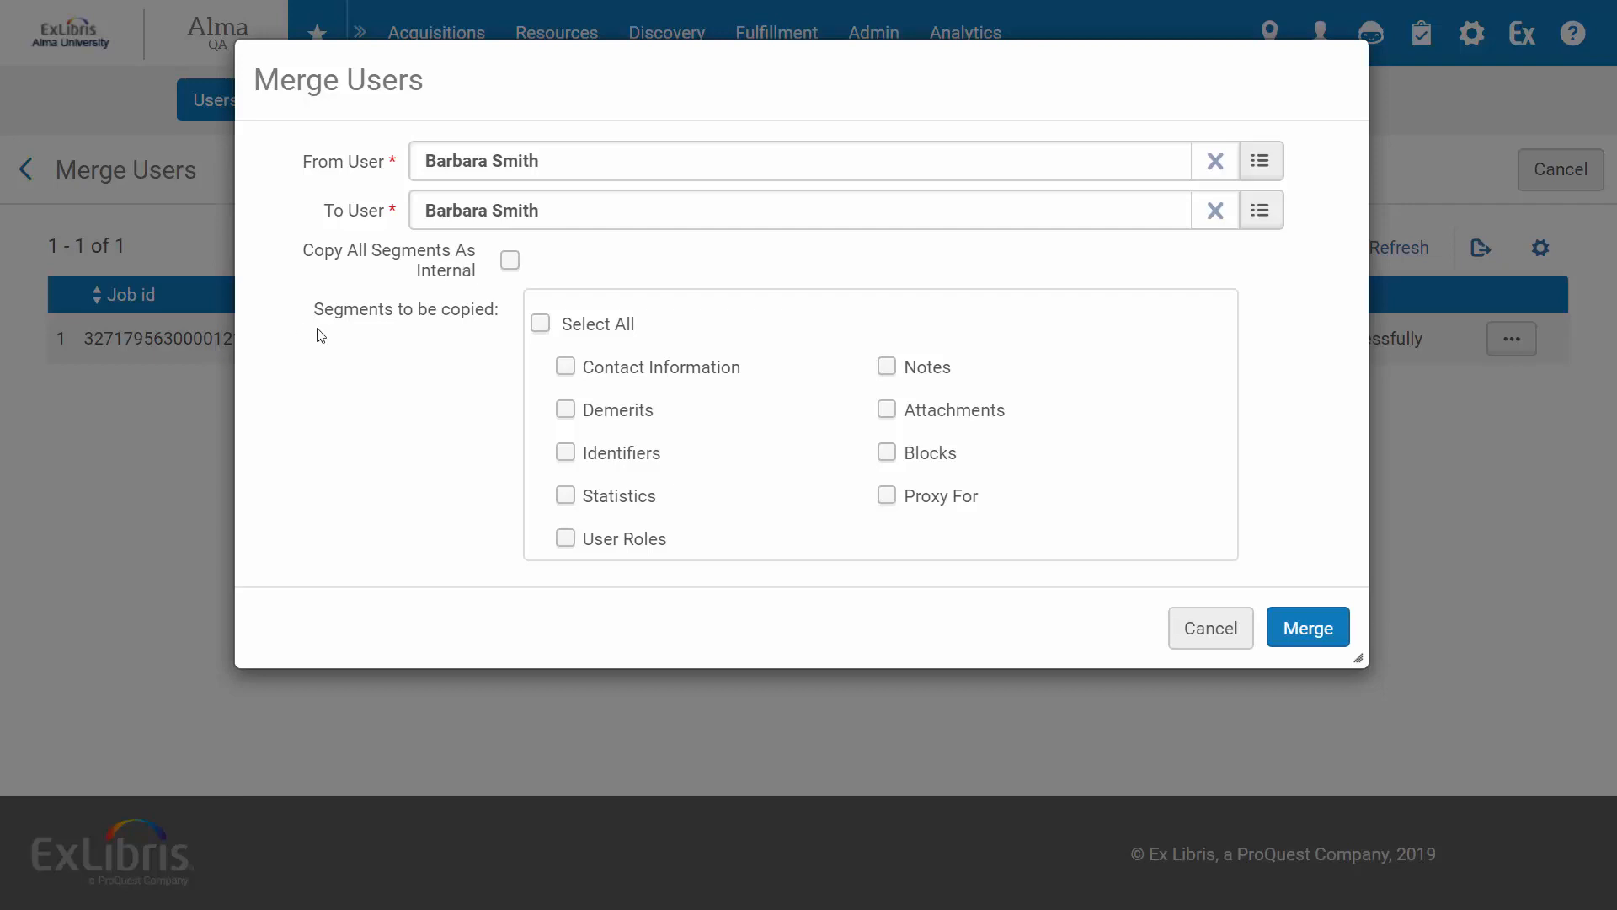
mouse_move(940, 401)
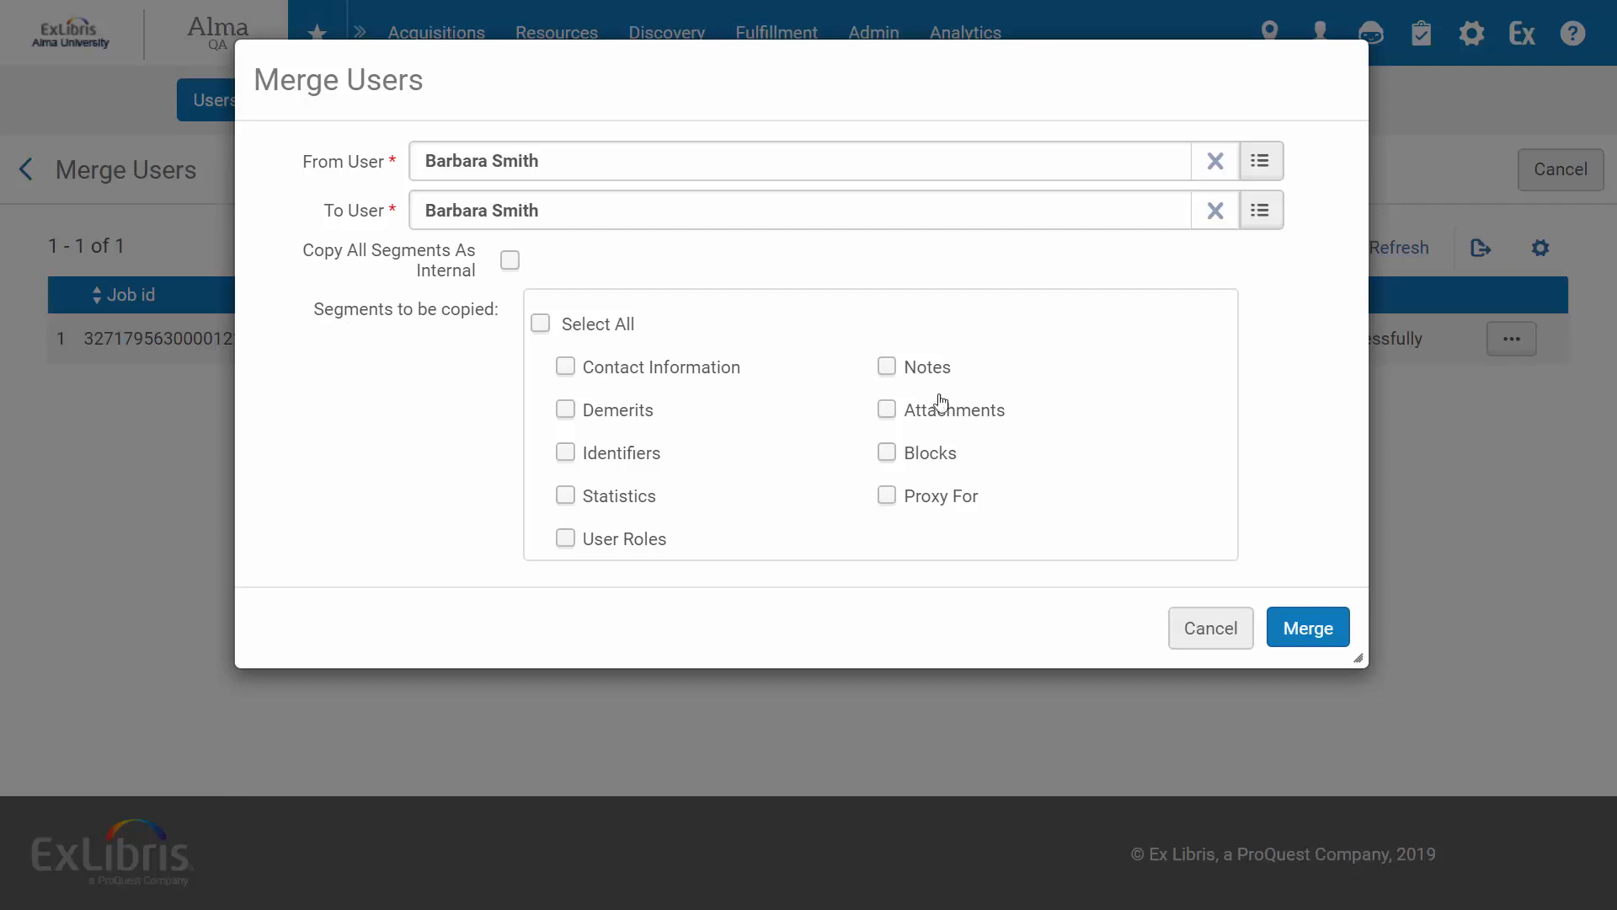
mouse_move(660, 543)
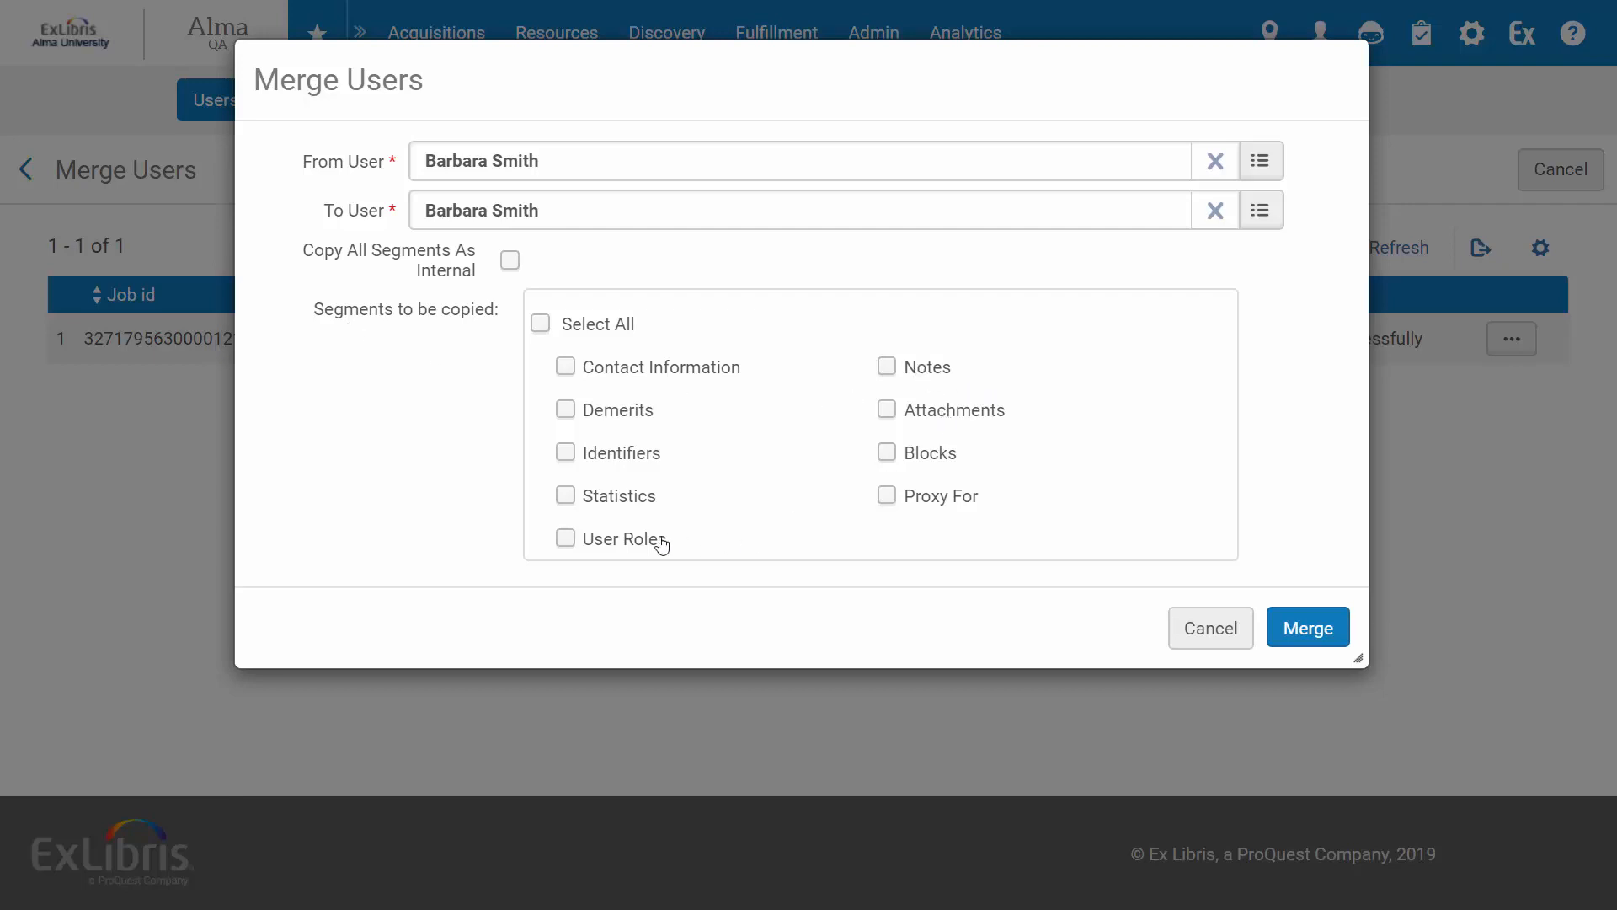
mouse_move(620, 384)
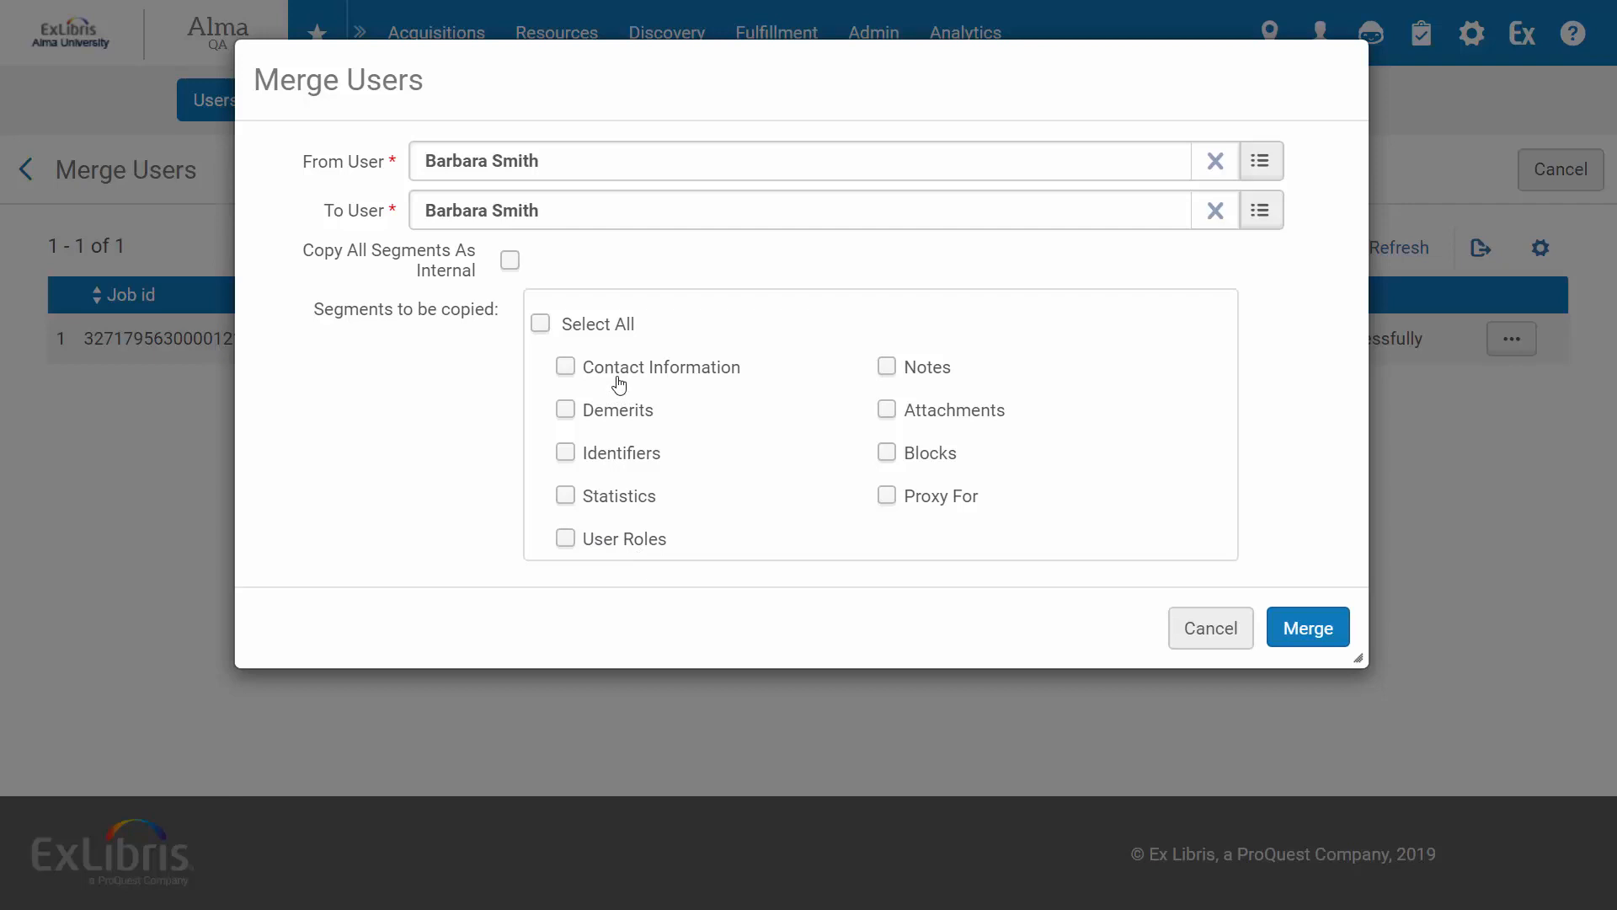
Step: Mark all segments to be copied and submit the merge of the two records
click(539, 324)
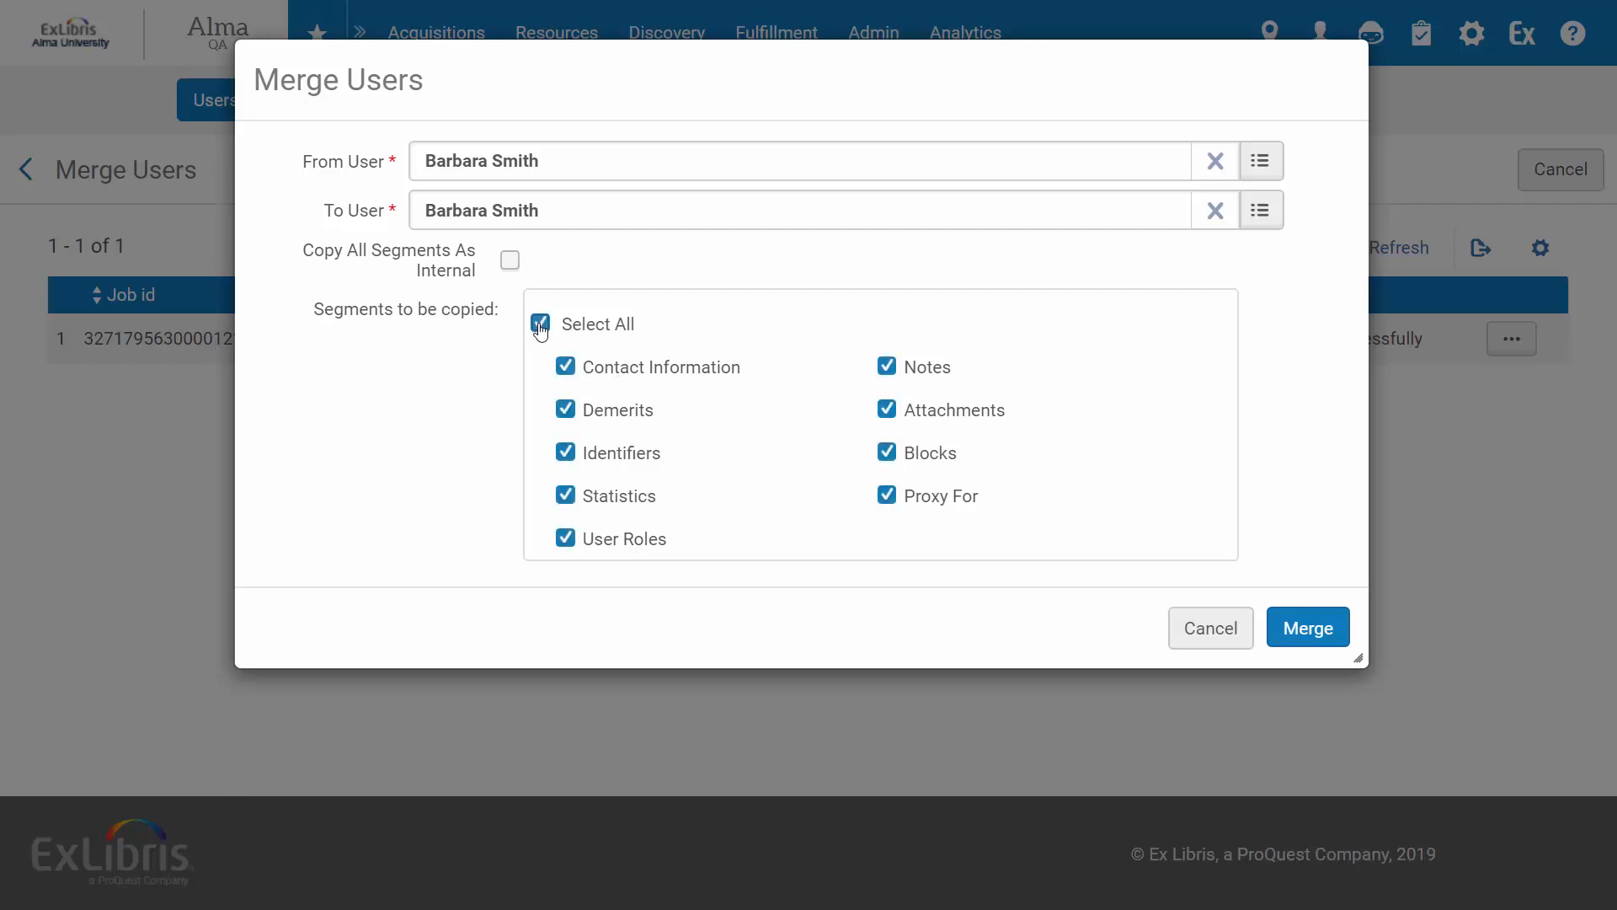
click(1307, 627)
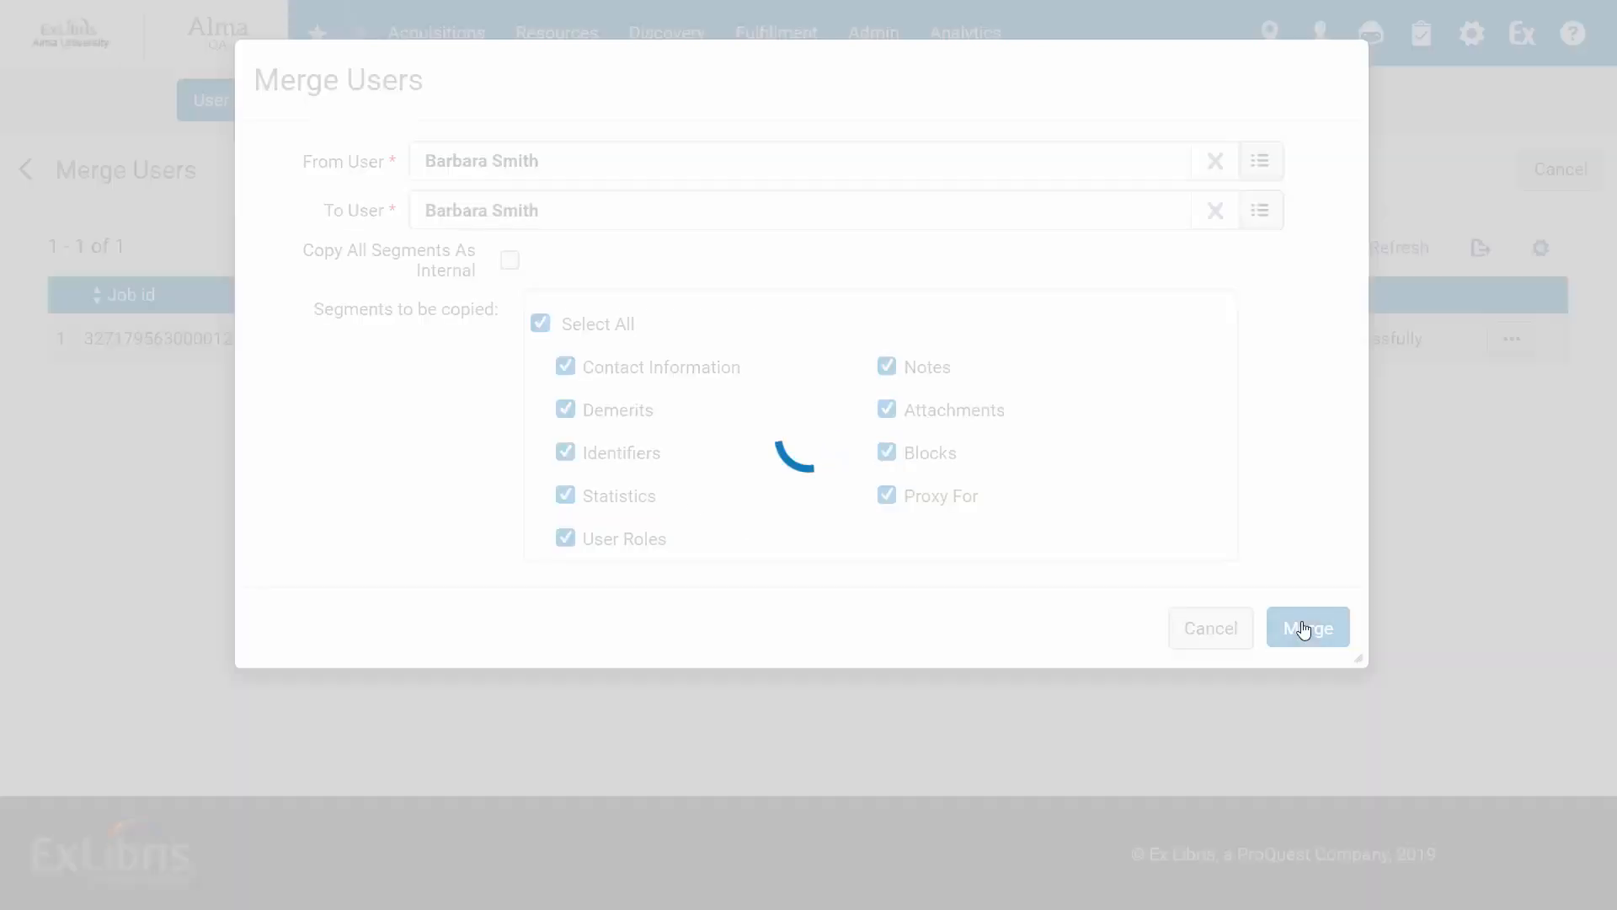
Step: Confirm the irreversible merge, refresh until the job shows Completed Successfully, and reveal its row actions
click(1307, 626)
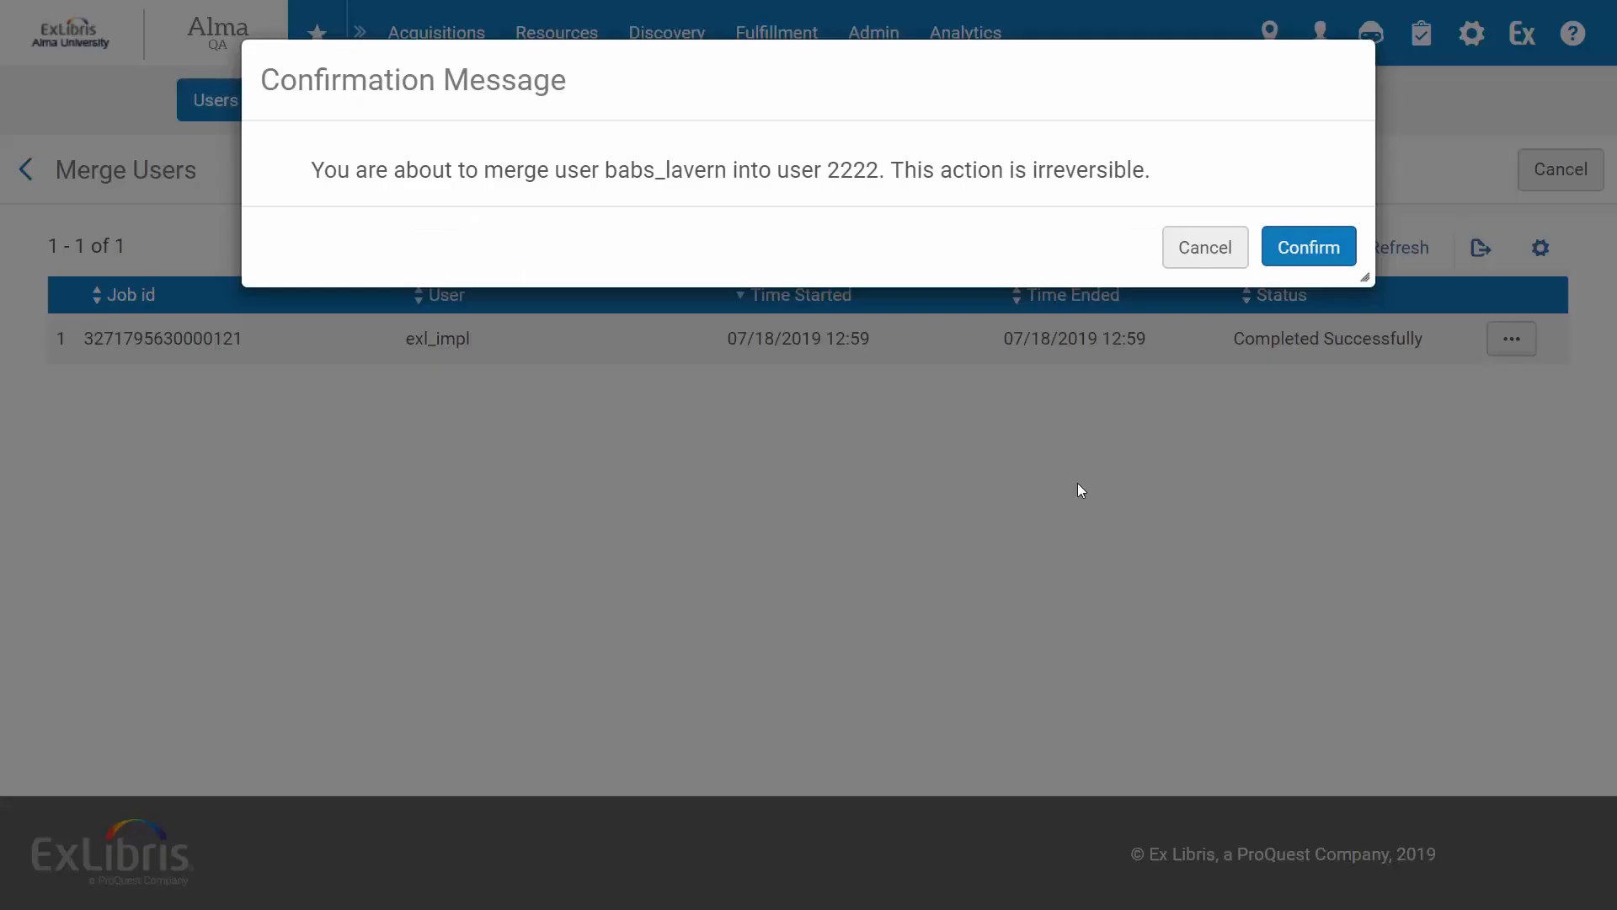
mouse_move(1307, 240)
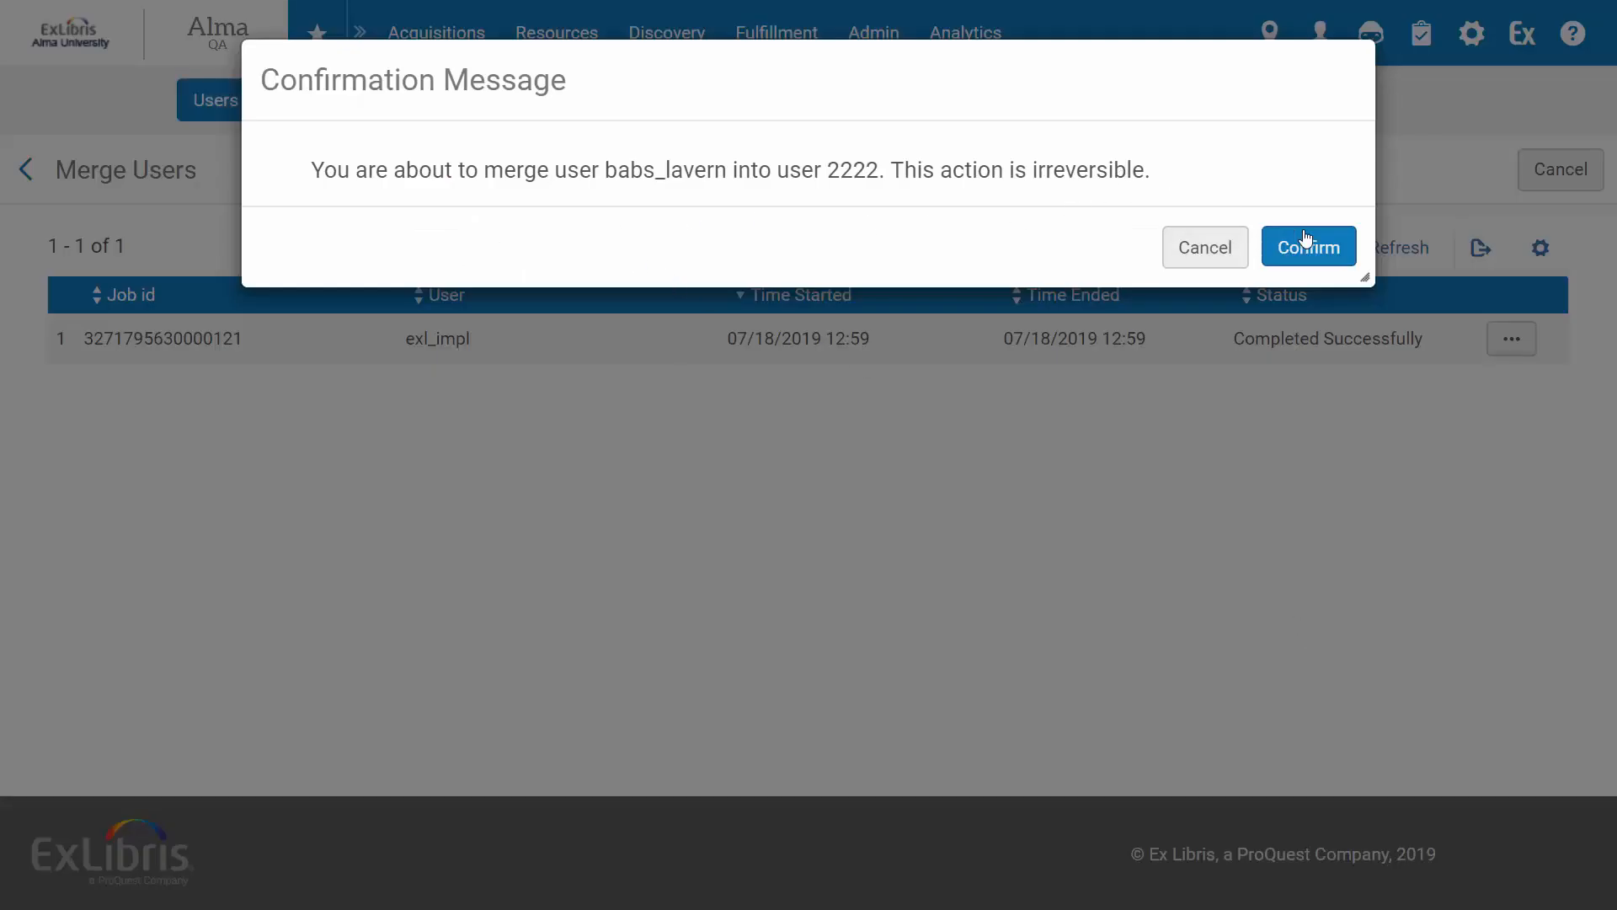
click(1307, 246)
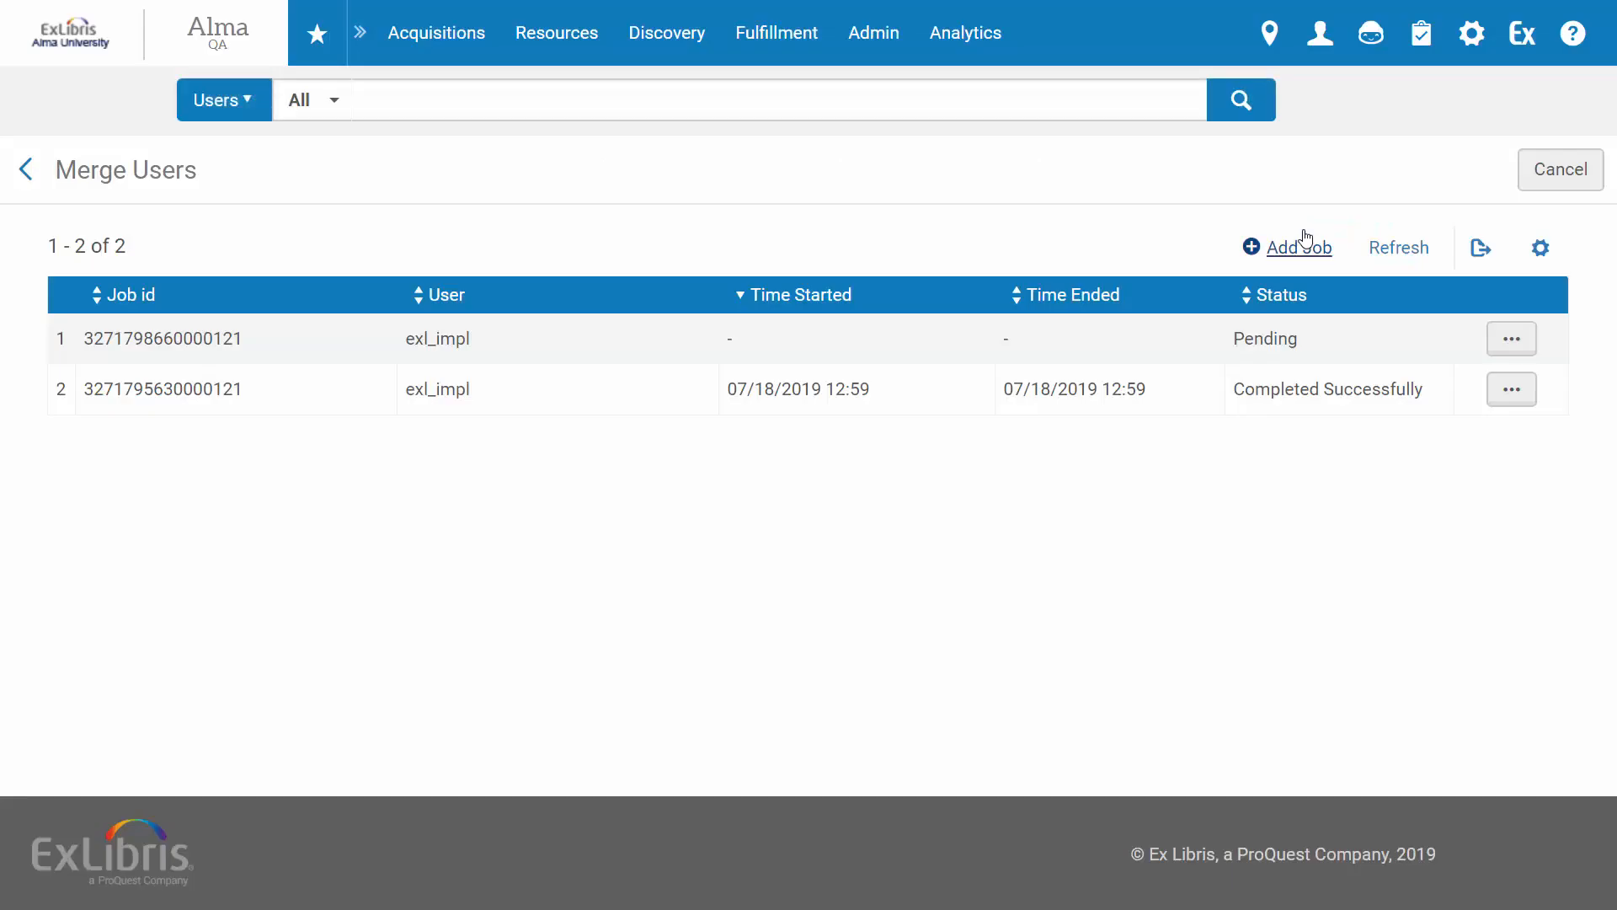
mouse_move(667, 347)
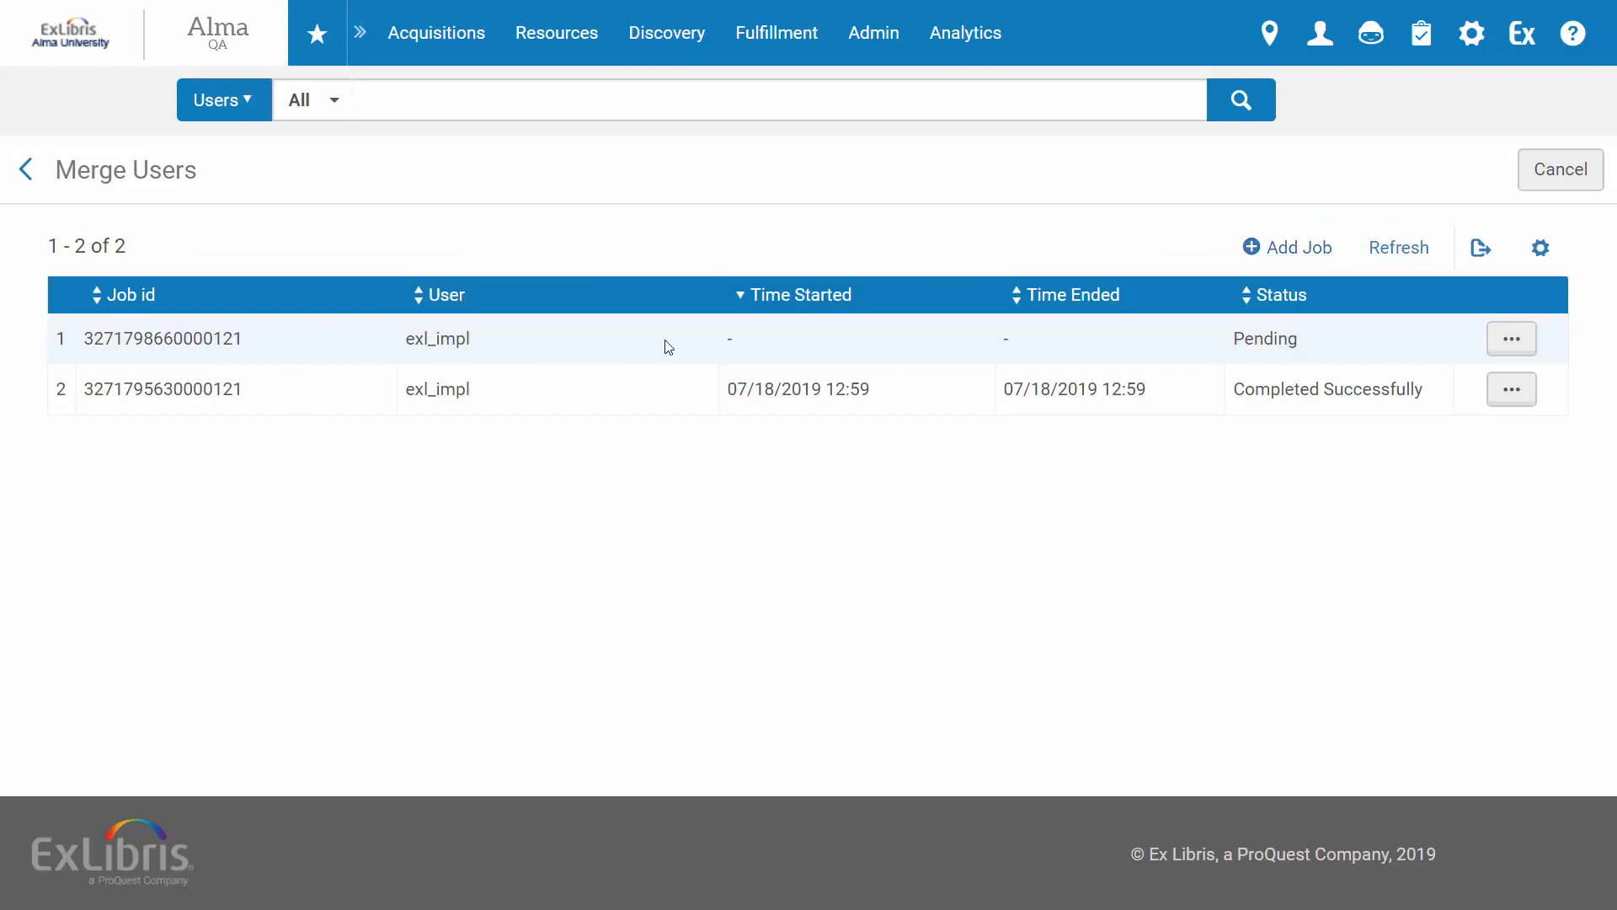
click(1398, 246)
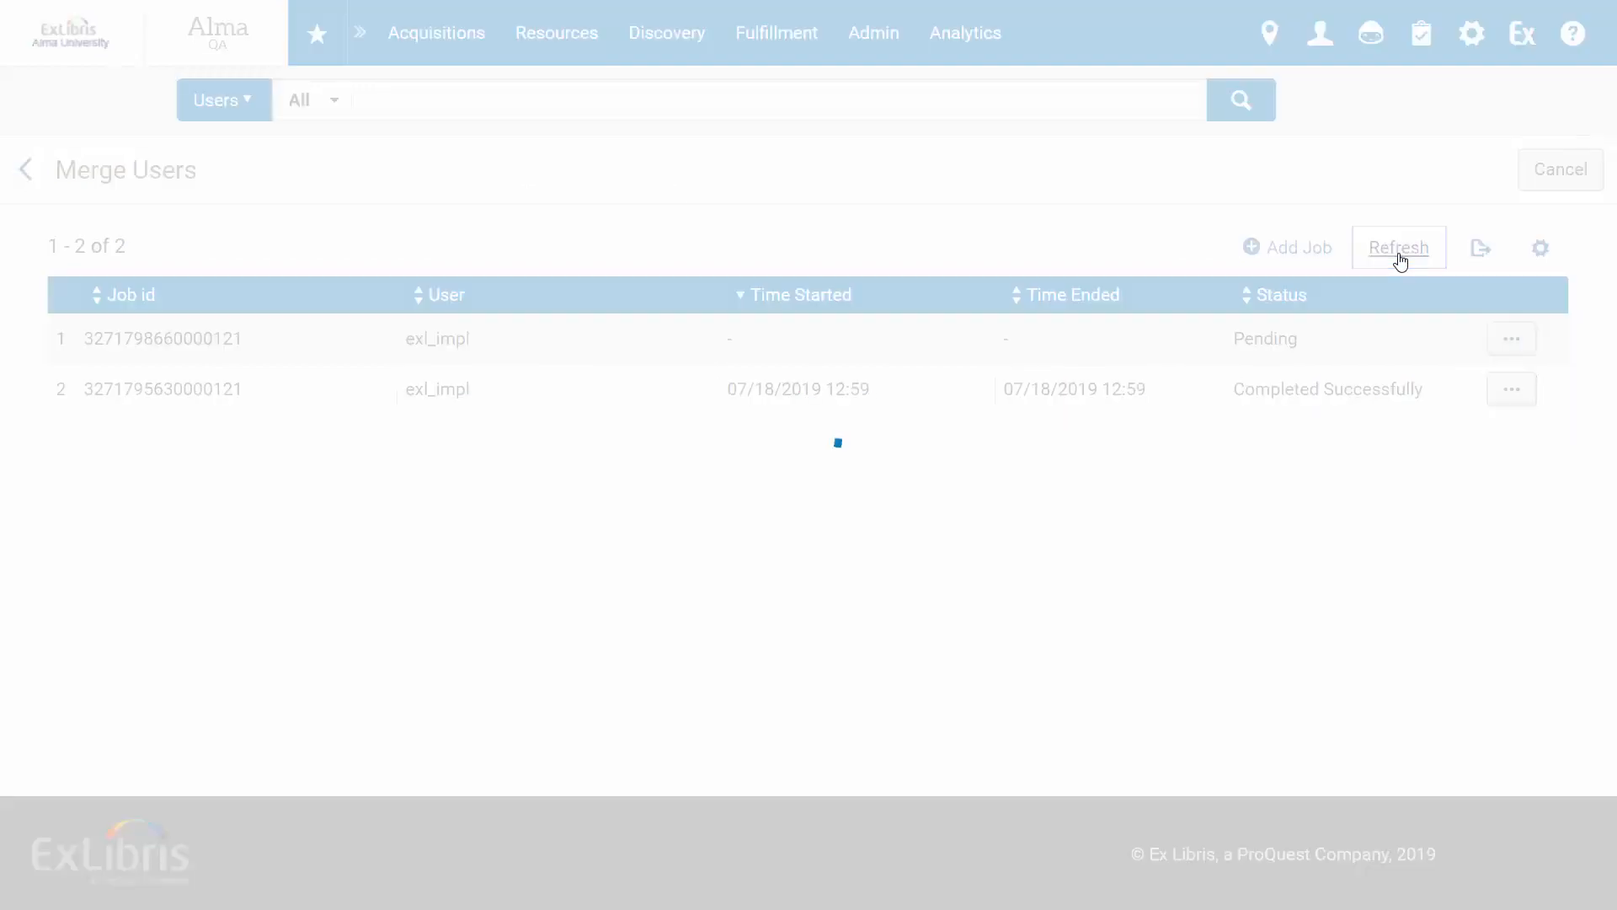
click(1398, 248)
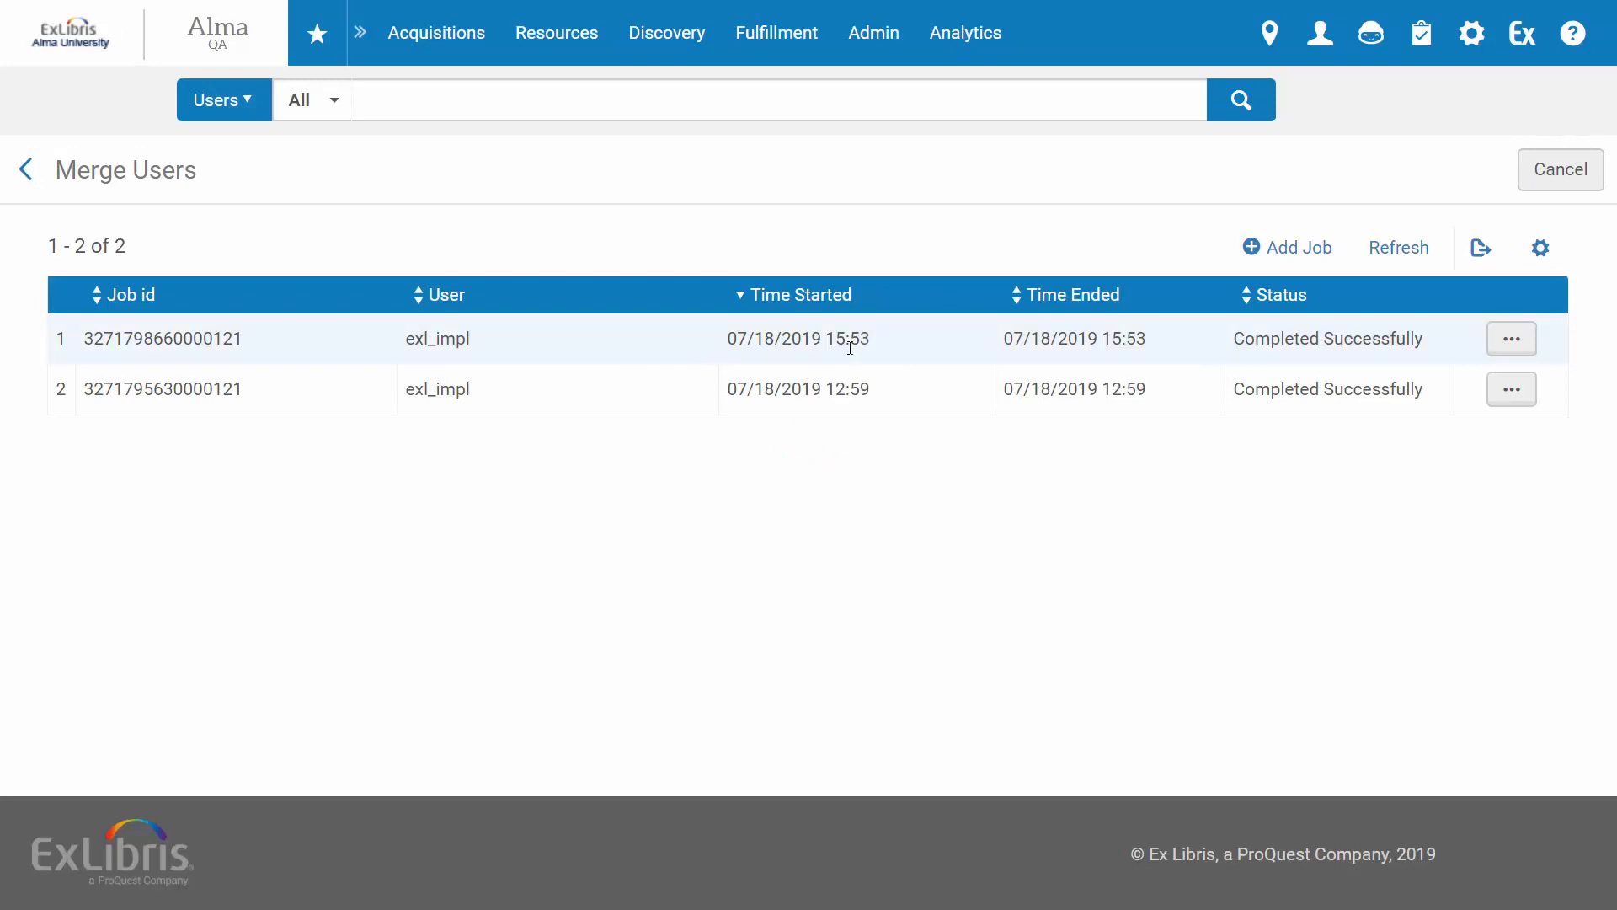
mouse_move(1324, 336)
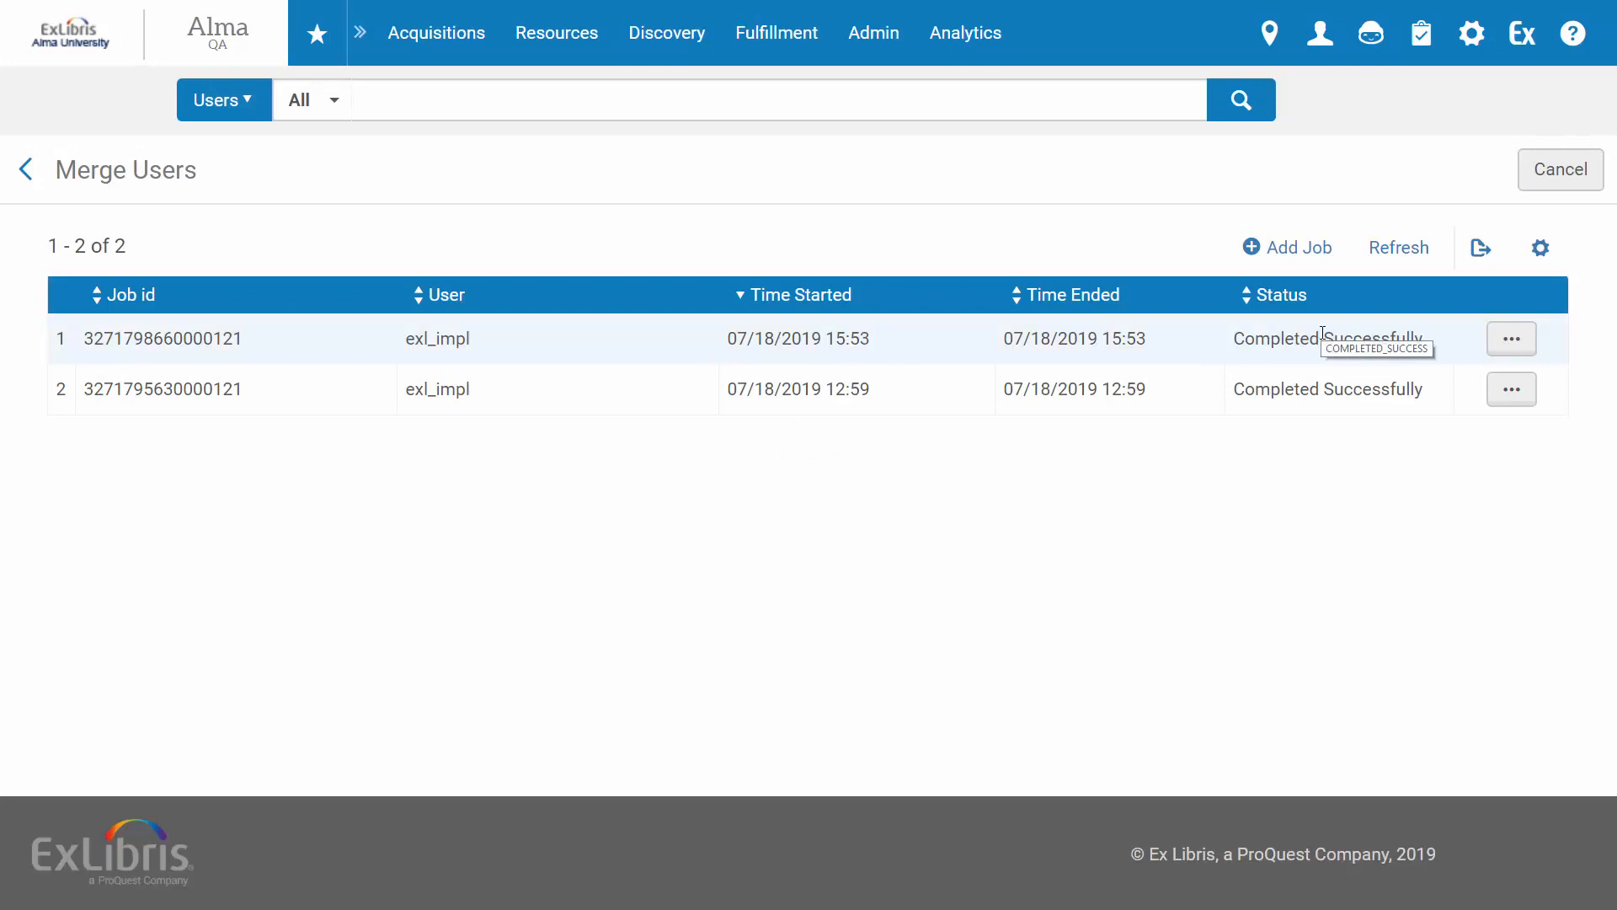
click(1511, 338)
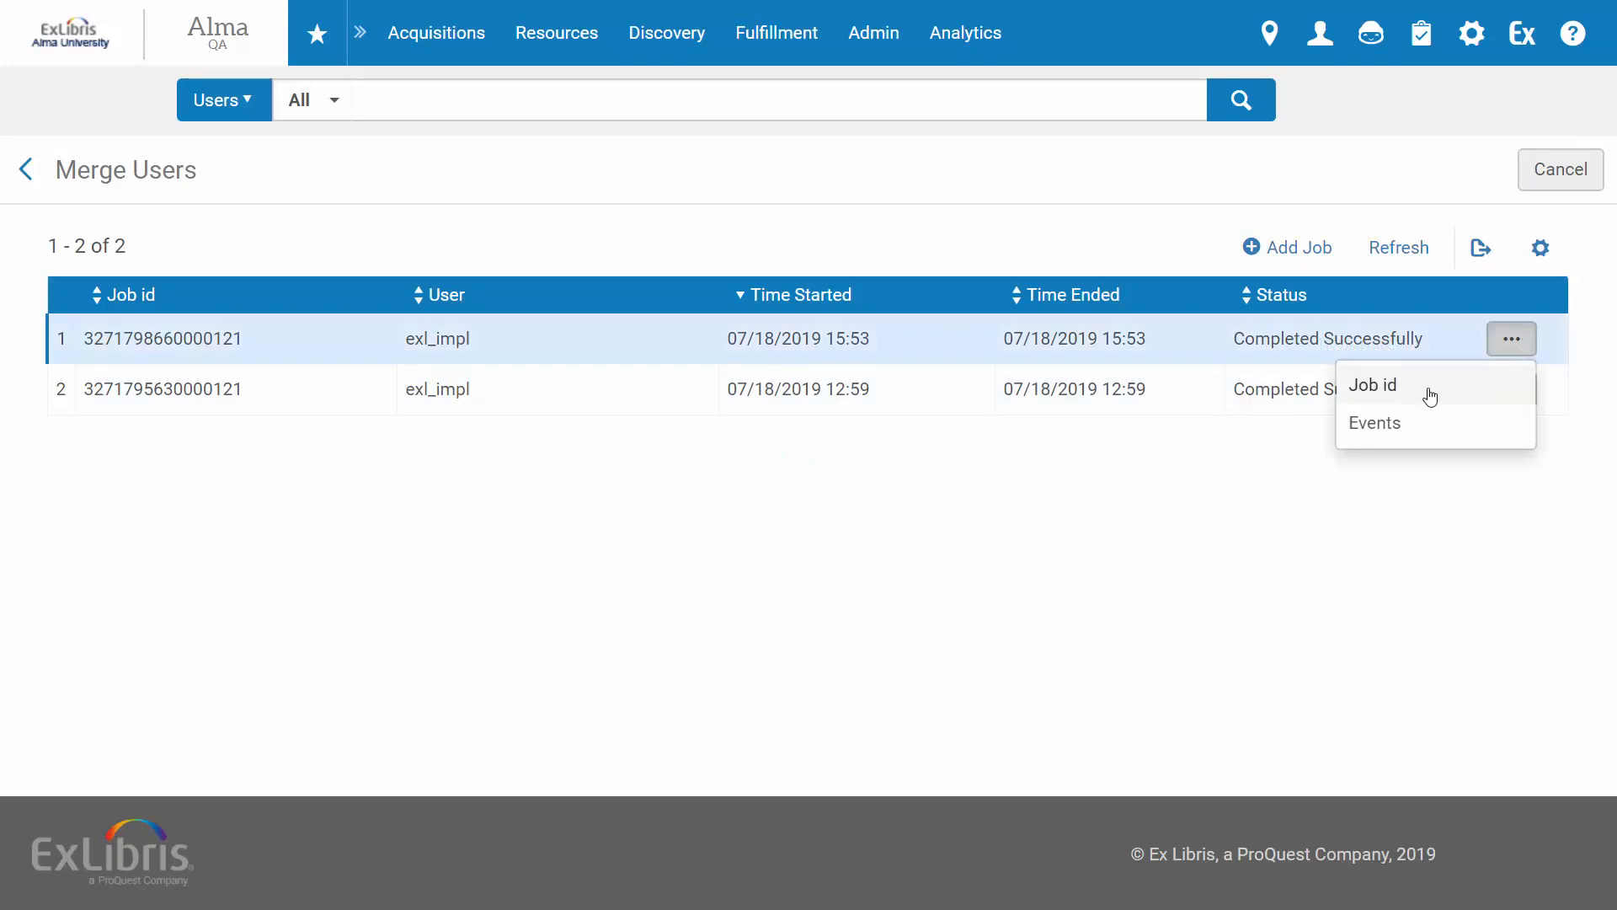
click(1374, 423)
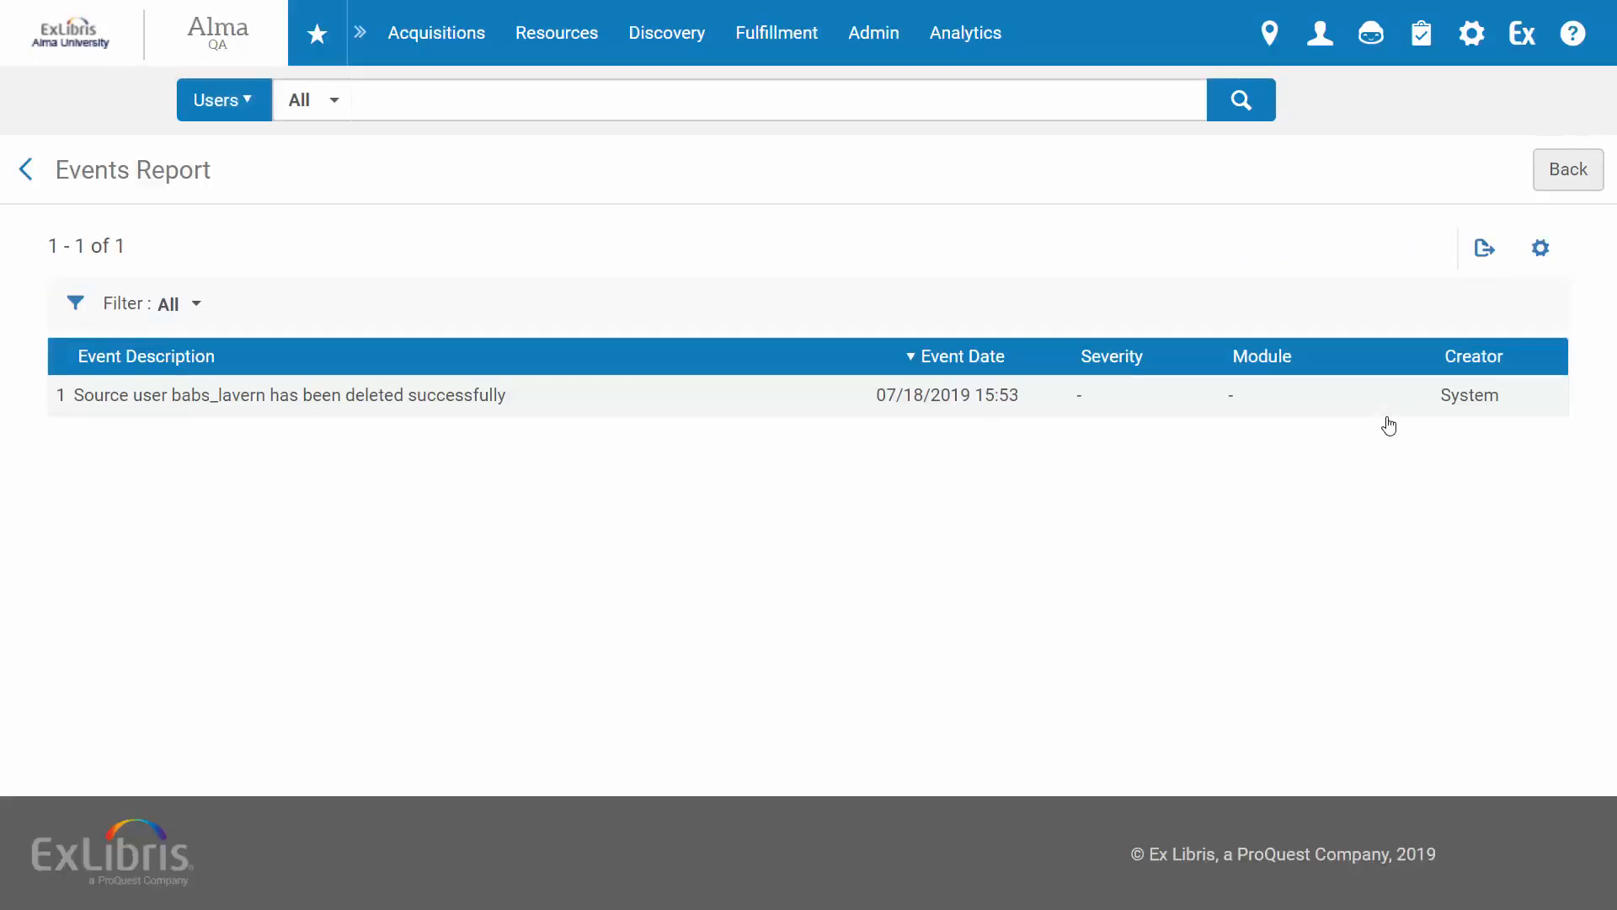
mouse_move(246, 424)
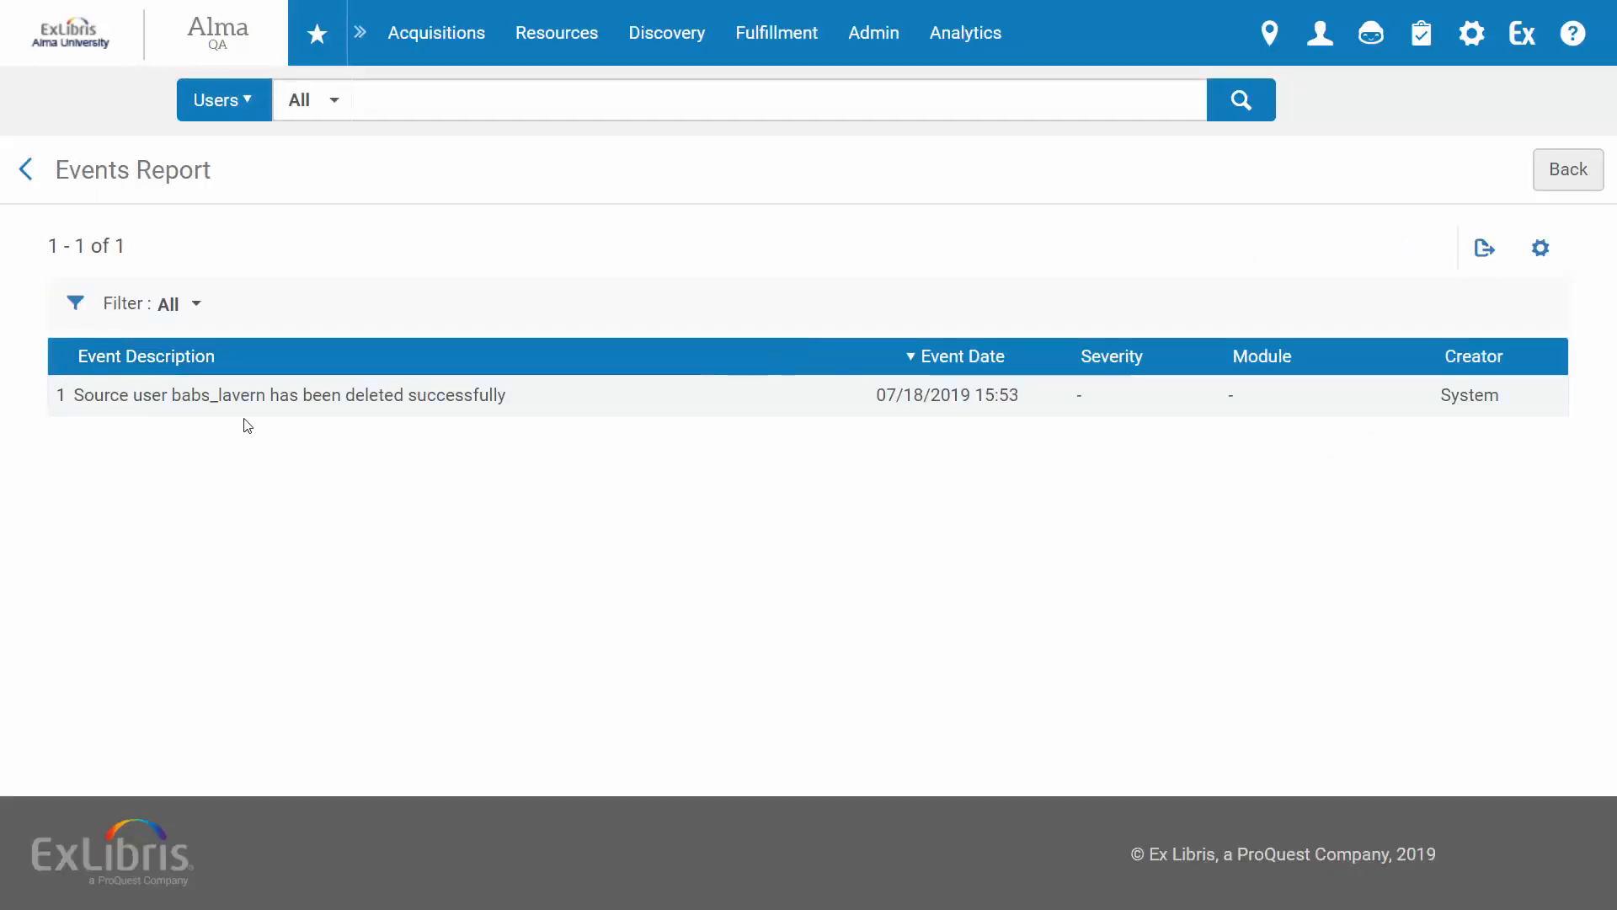
mouse_move(483, 394)
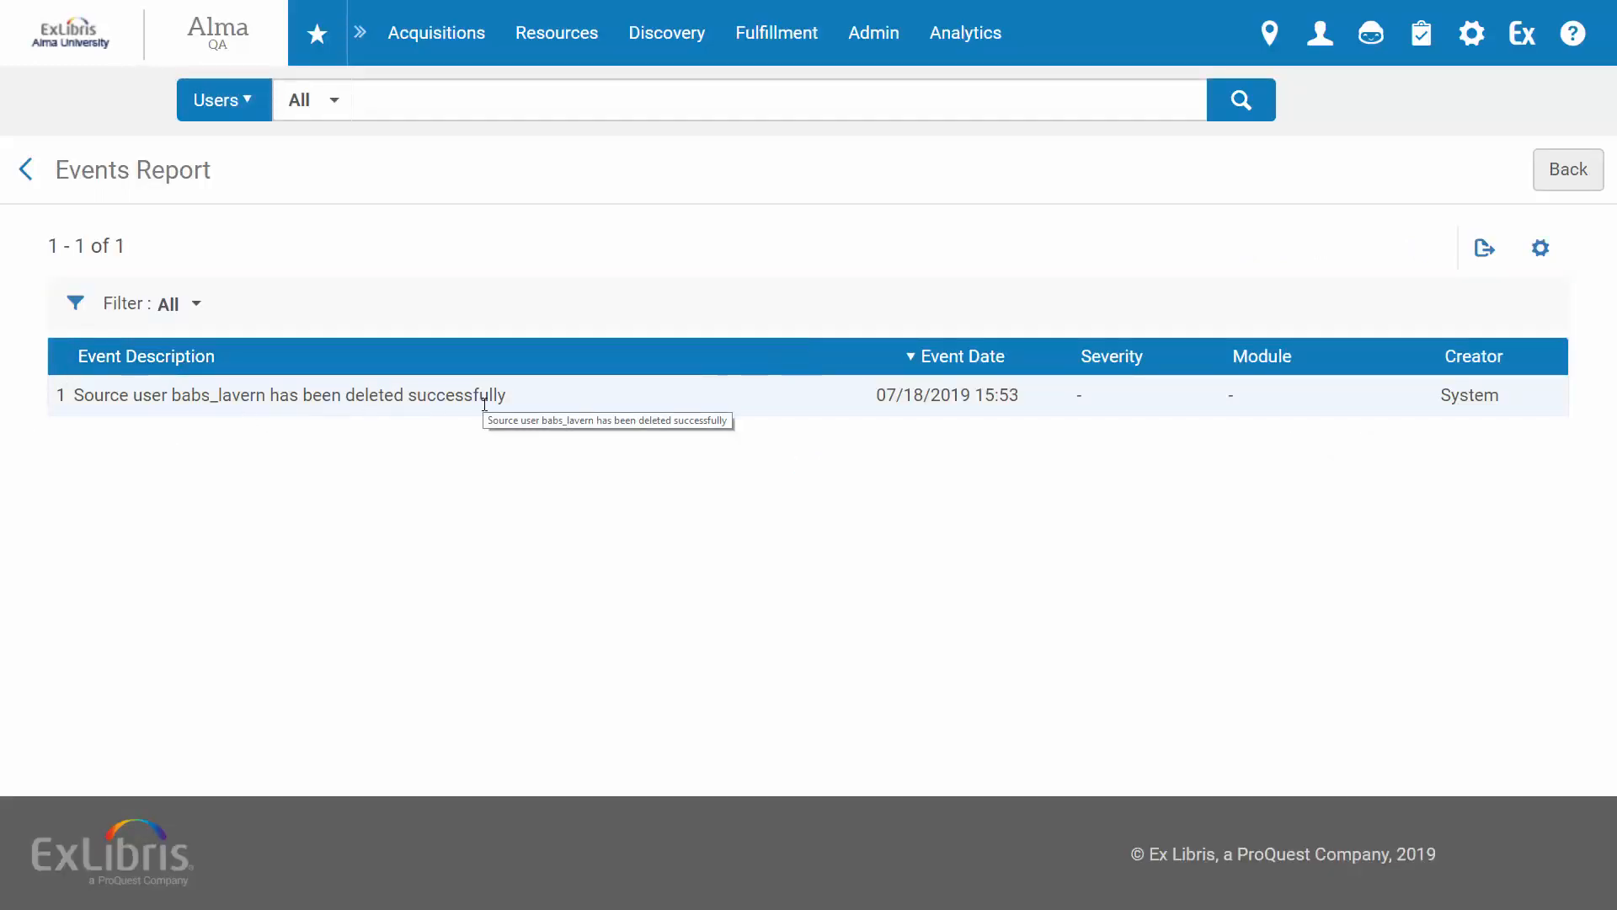